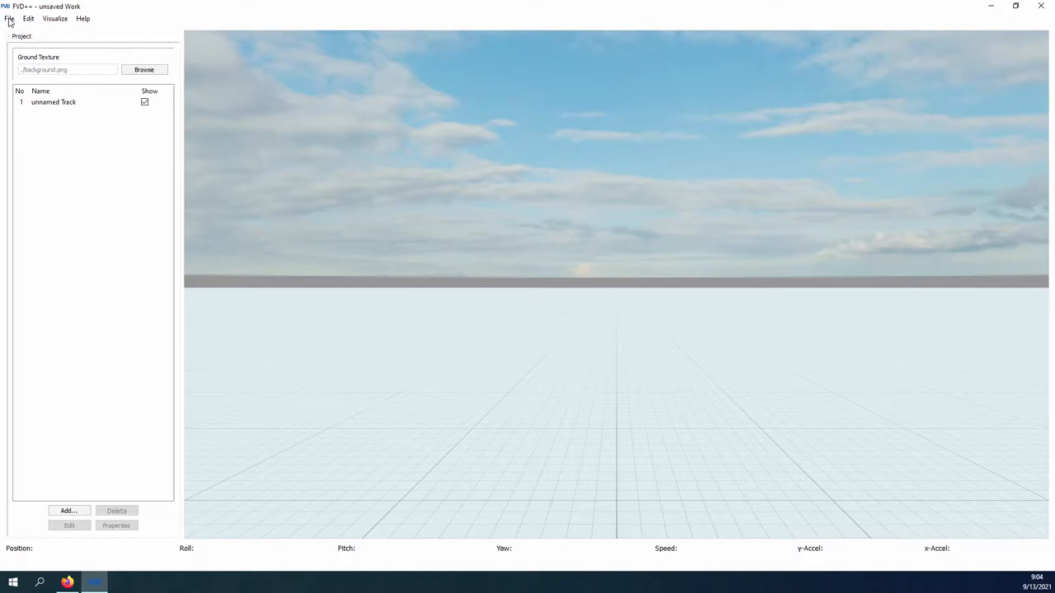
Browse the file, edit, view and help menus, and view the unit conversions reference.
click(9, 18)
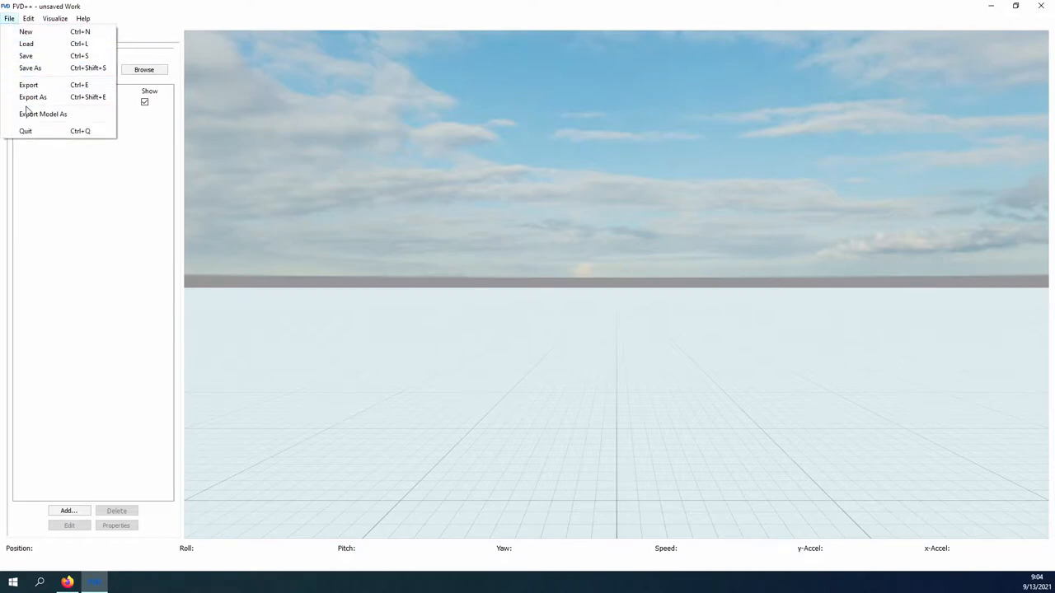
click(28, 18)
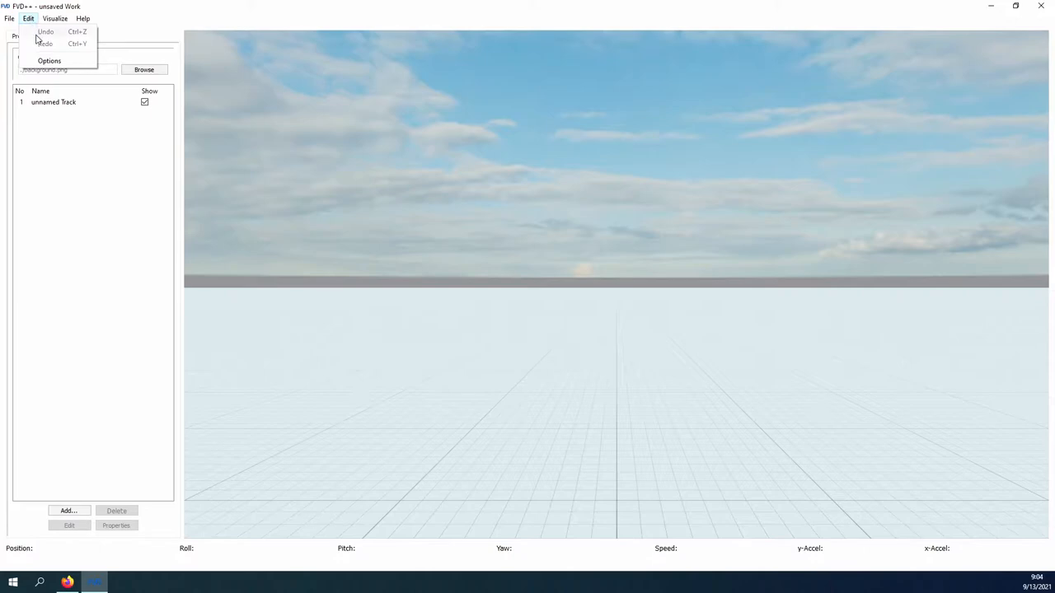
click(49, 60)
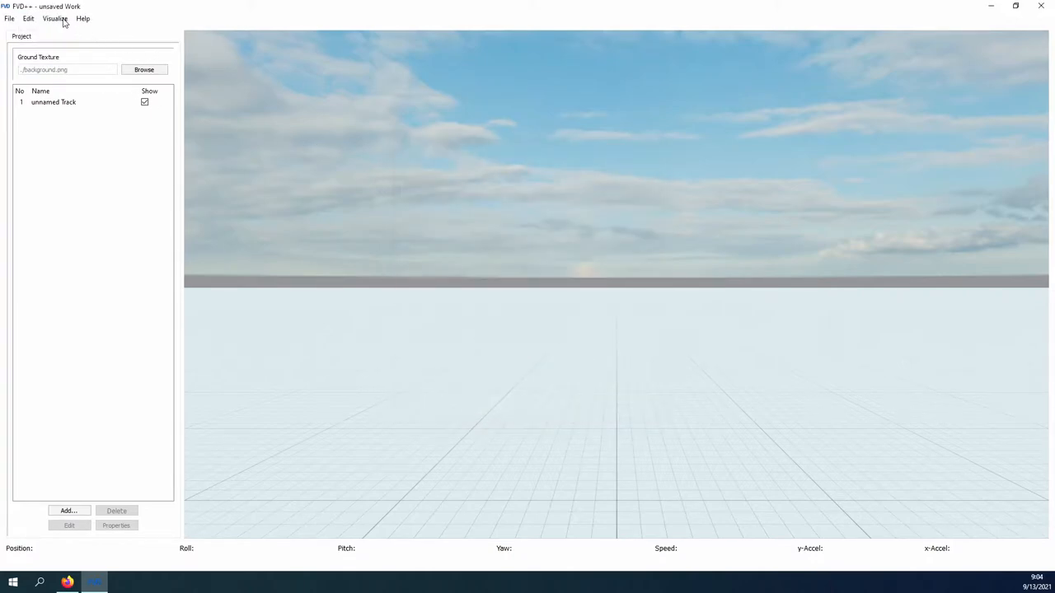
click(55, 18)
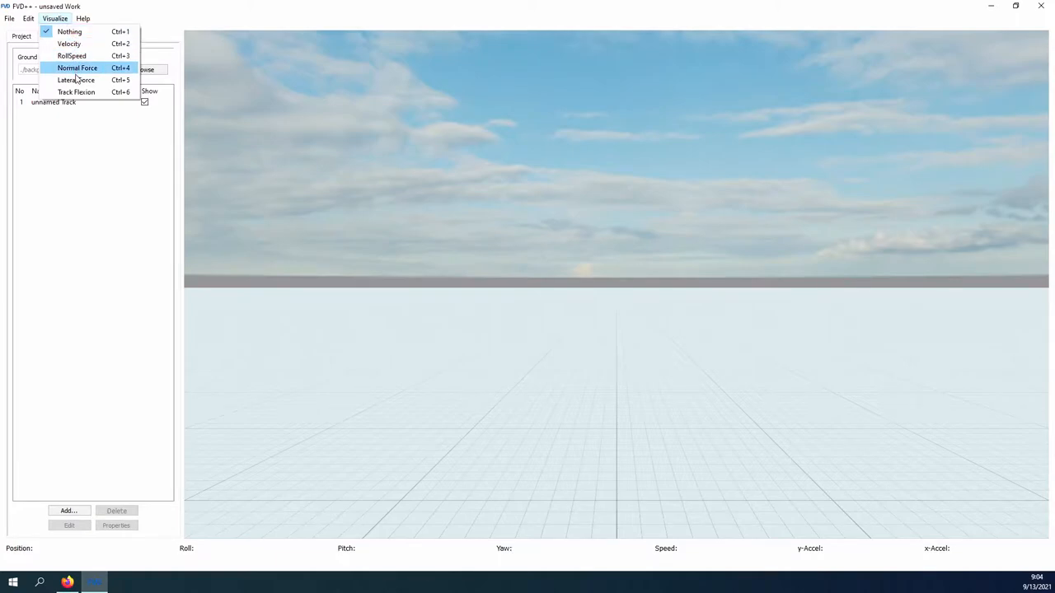
click(83, 18)
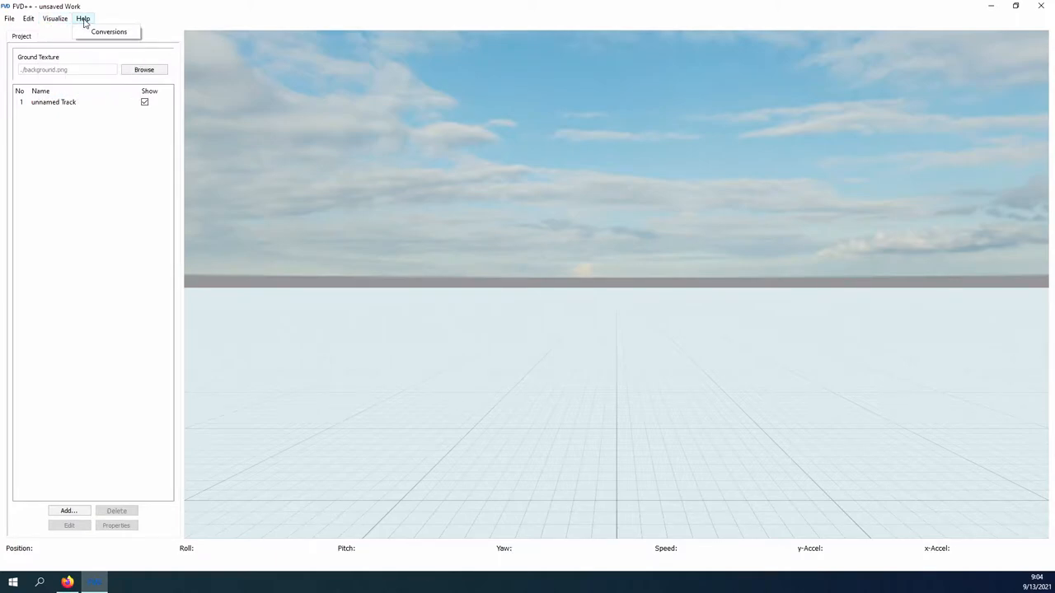
click(109, 31)
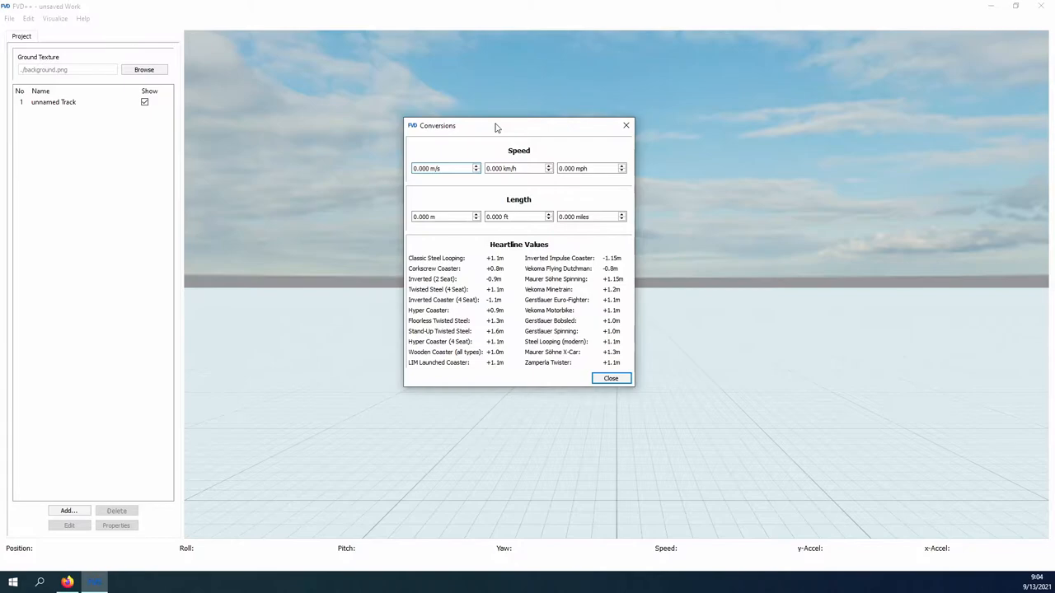
mouse_move(563, 283)
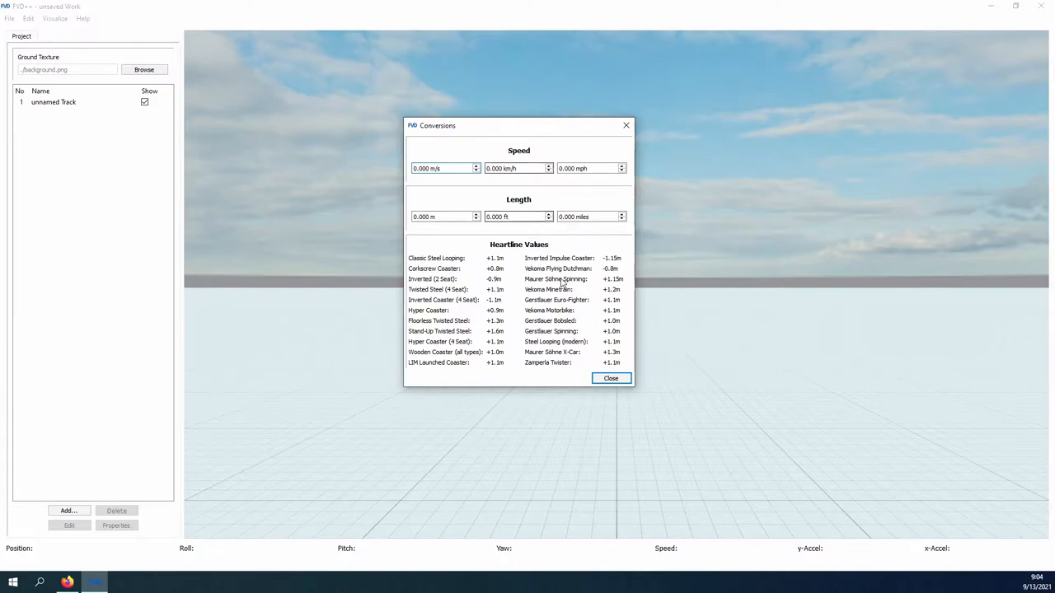
click(611, 378)
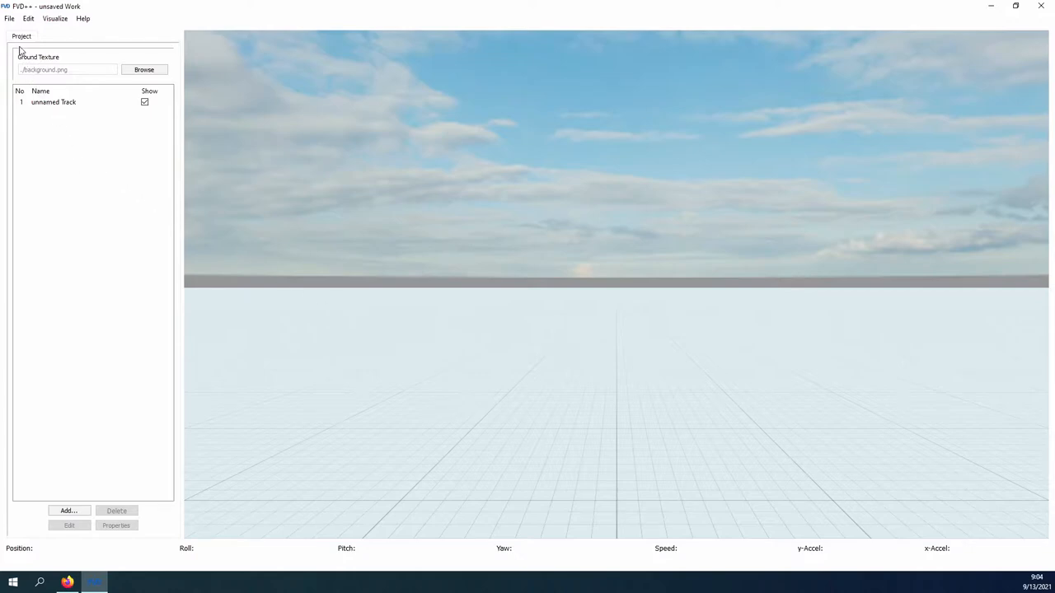
Give the unnamed Track the B&M track style with wireframe drawing turned off.
click(54, 101)
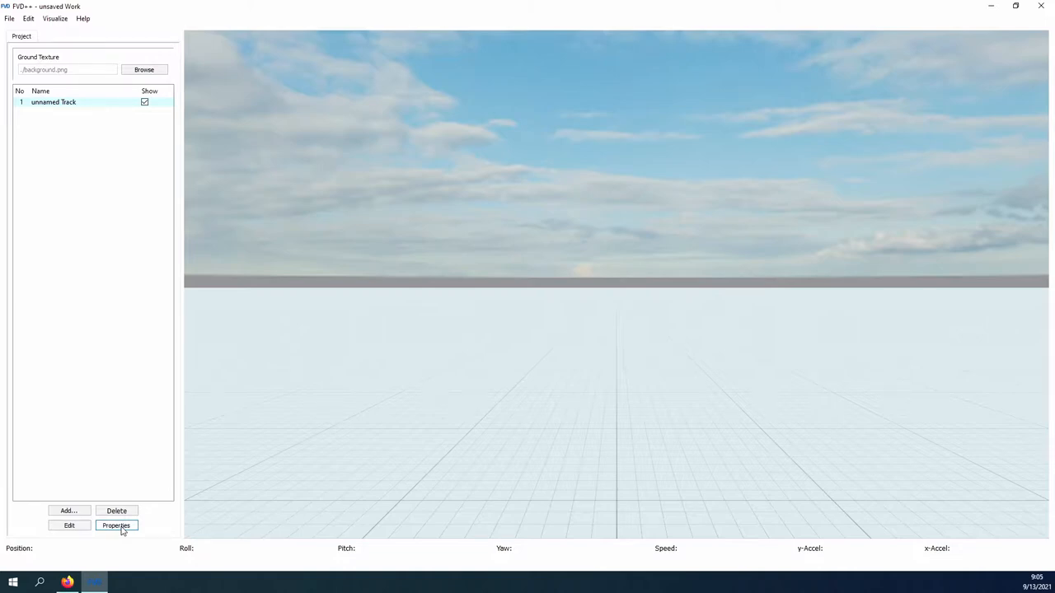
click(115, 525)
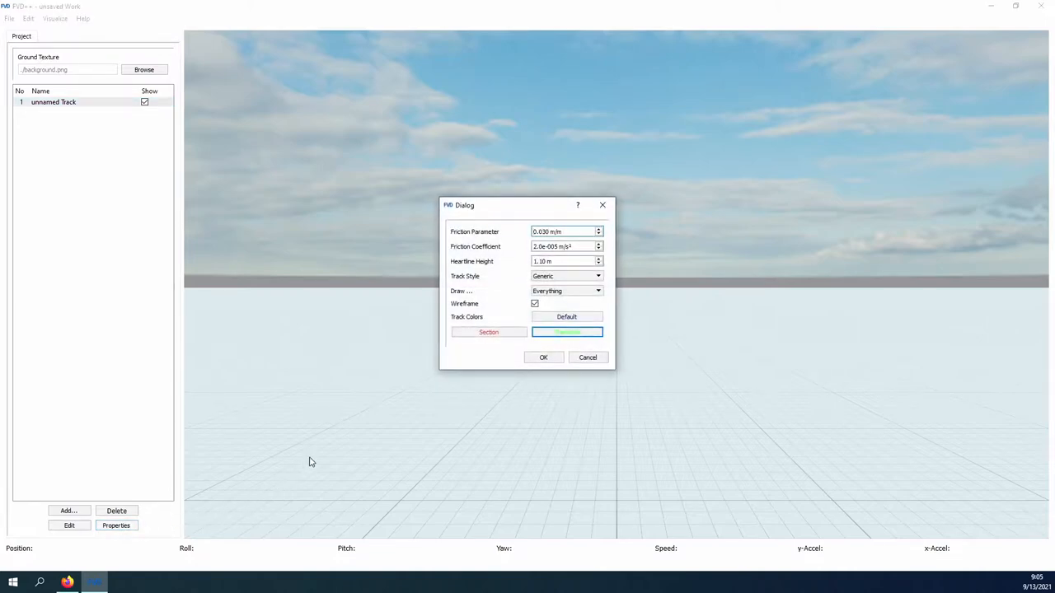
mouse_move(511, 233)
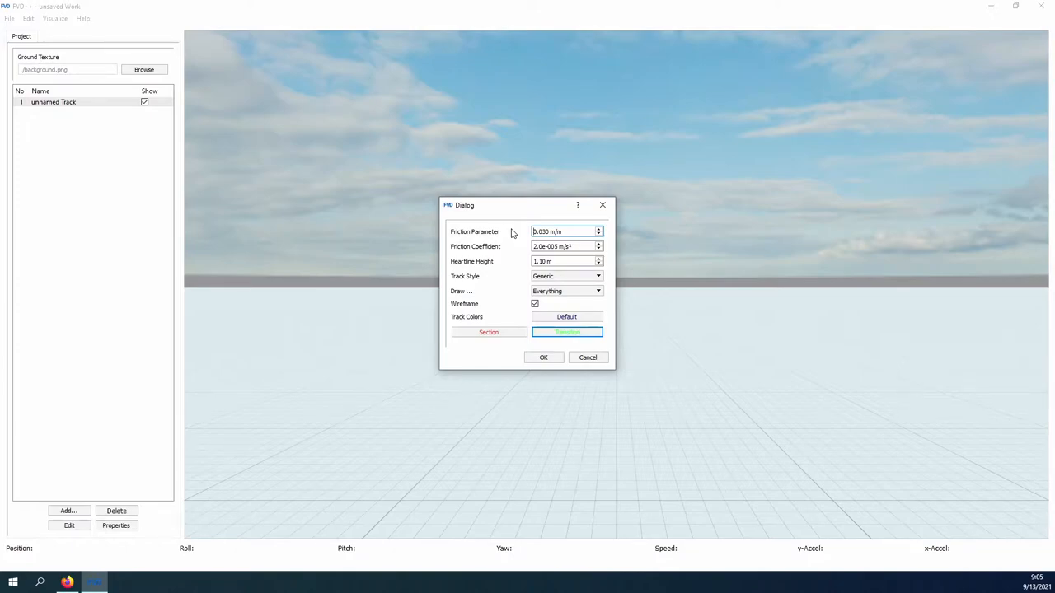
mouse_move(515, 253)
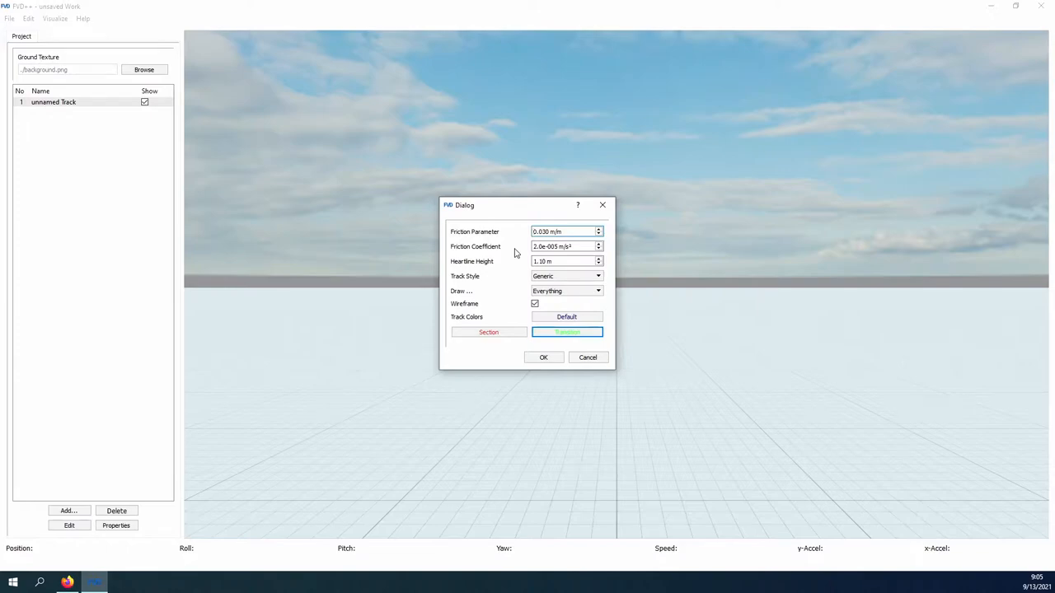
click(598, 276)
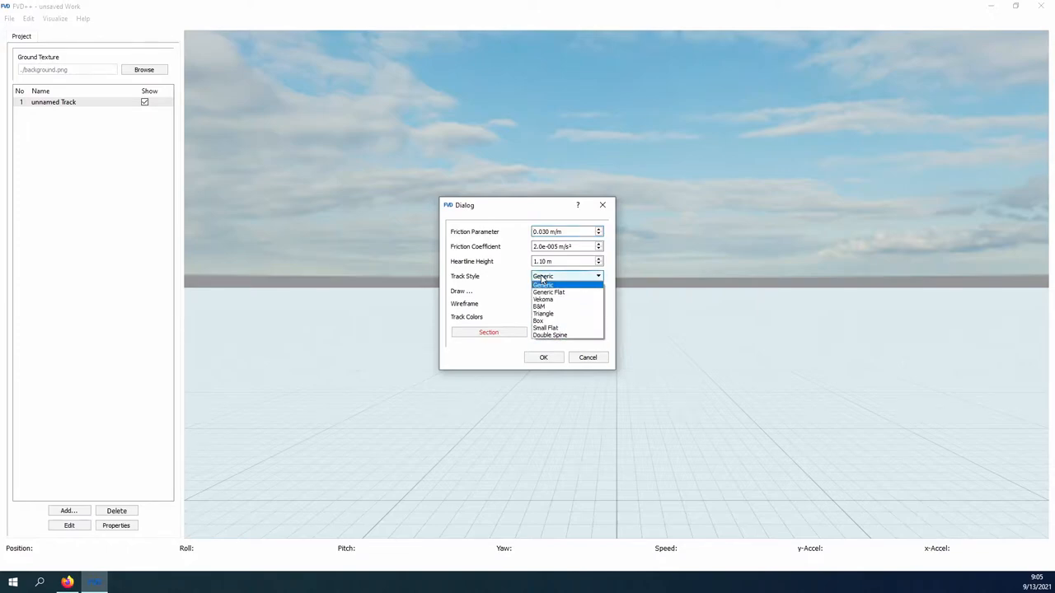
click(540, 306)
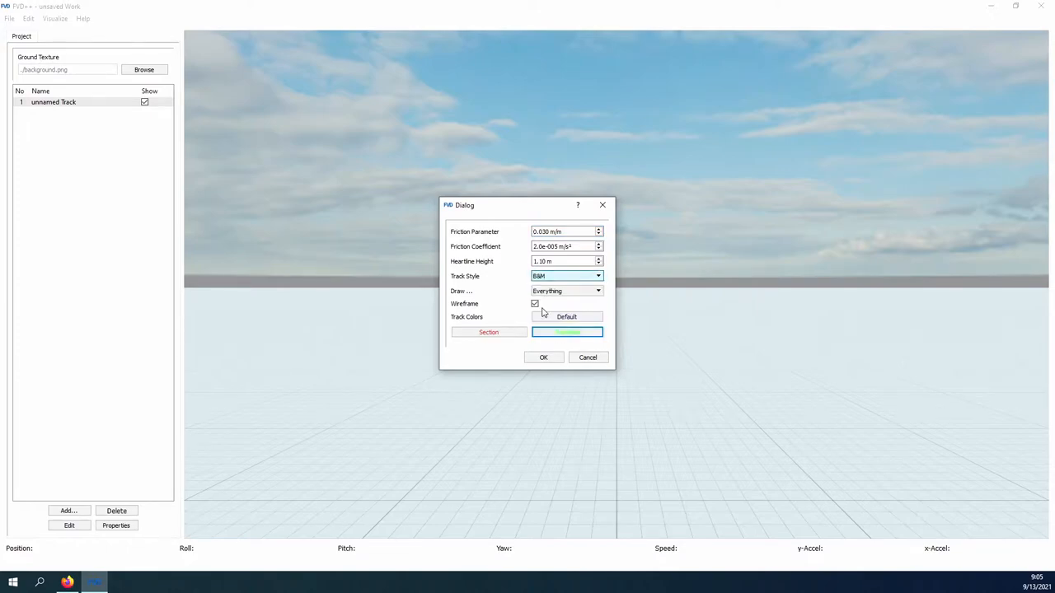
click(535, 304)
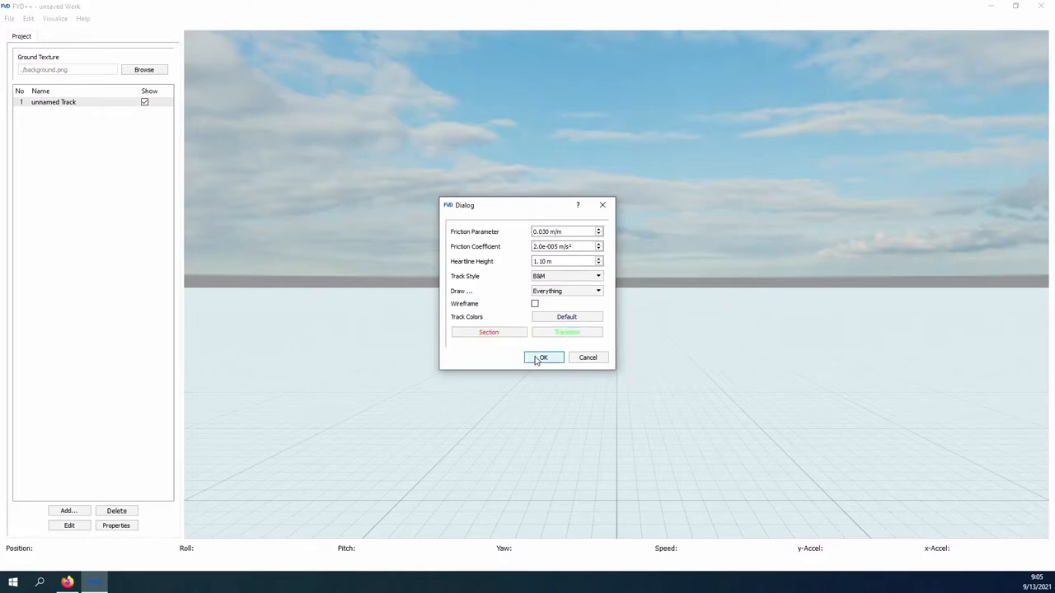
click(542, 357)
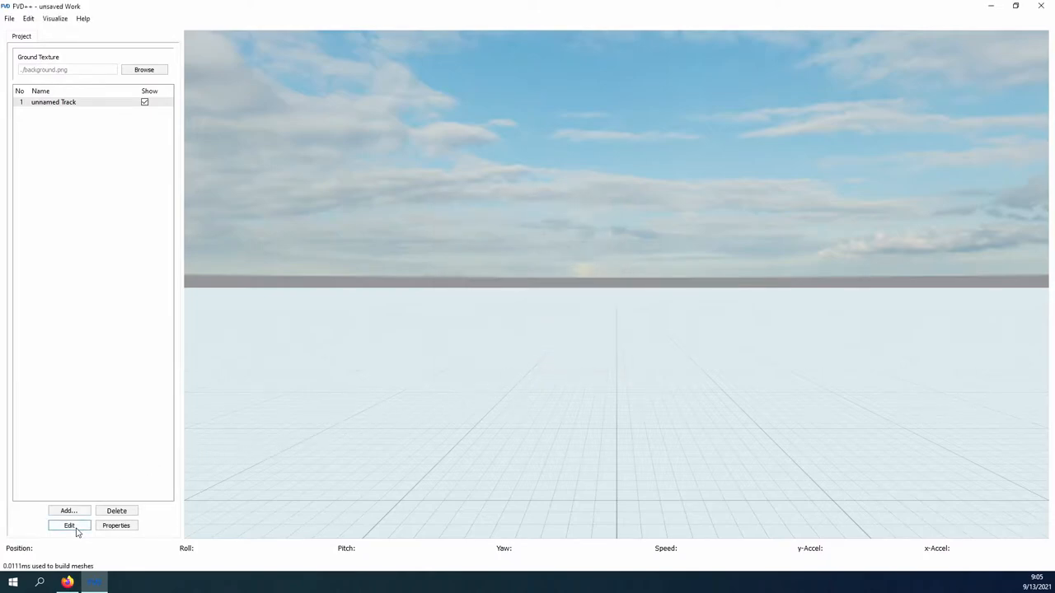
click(69, 525)
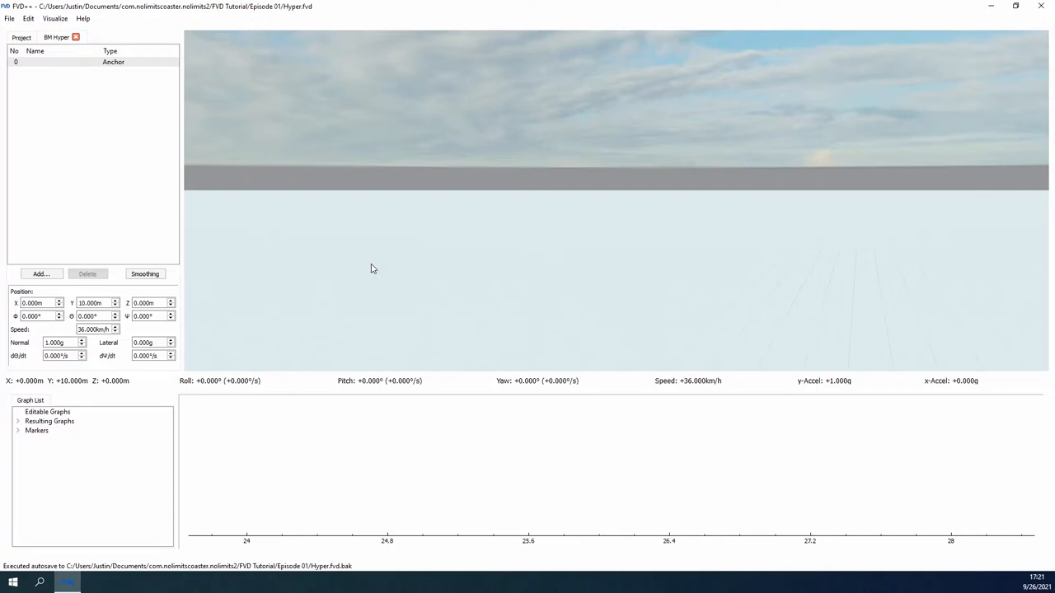
Add a straight section after the BM Hyper track's anchor.
click(40, 273)
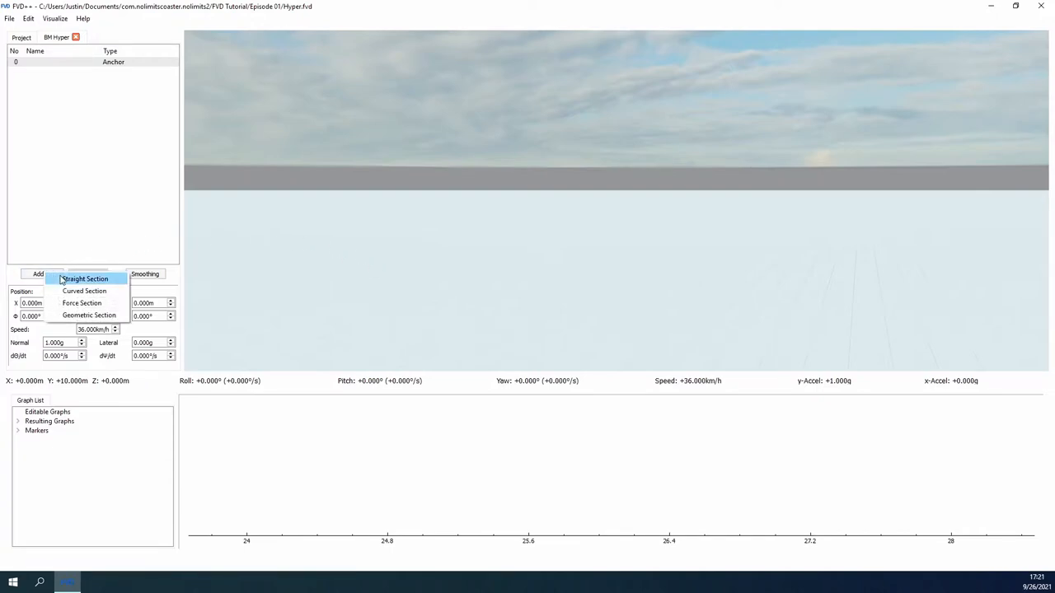
click(85, 279)
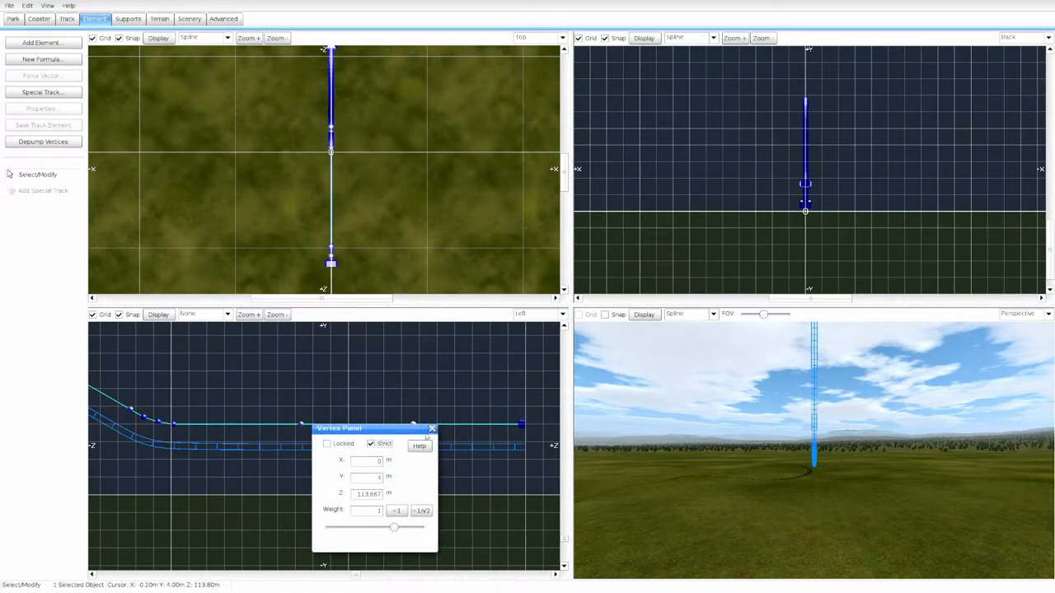
Inspect a track vertex's coordinates, showing Y 4 m and Z 113.667 m.
click(432, 428)
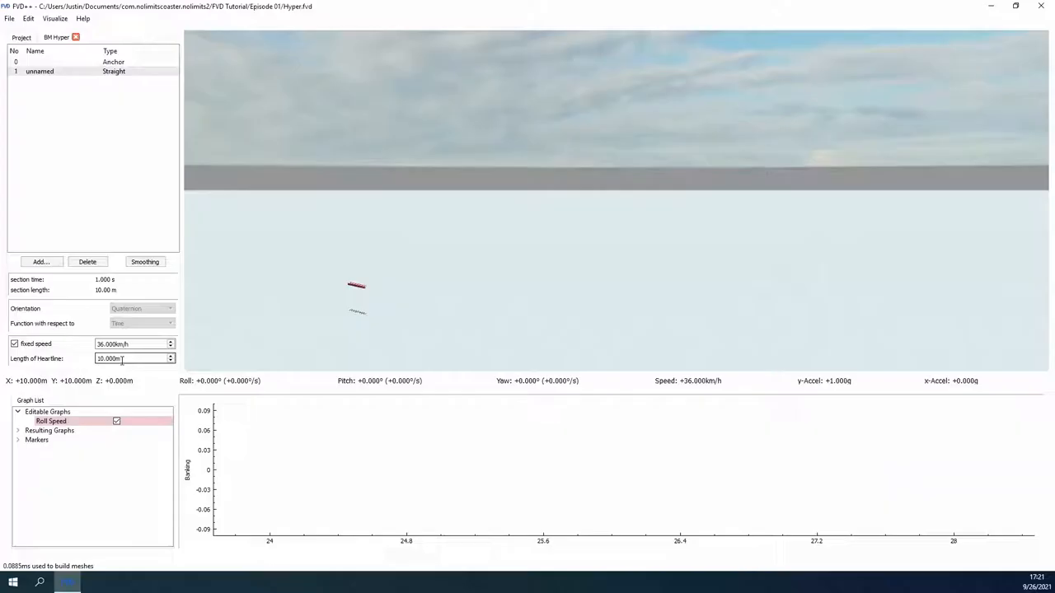
Set the first straight's heartline length to 37 m, giving 3.701 s at 36 km/h.
text(30.000m)
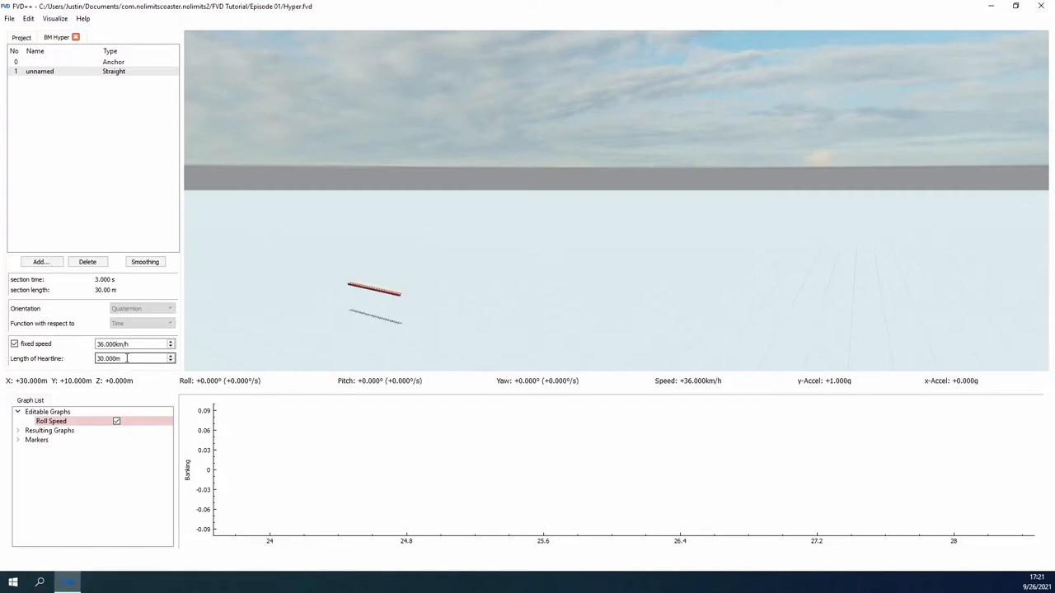
text(10.000)
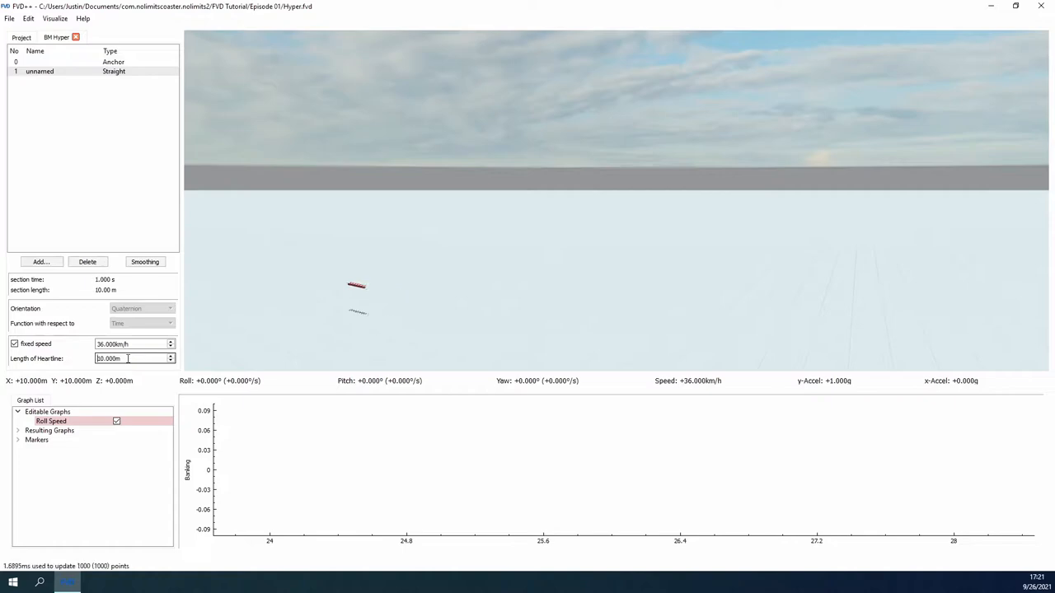
text(16.000)
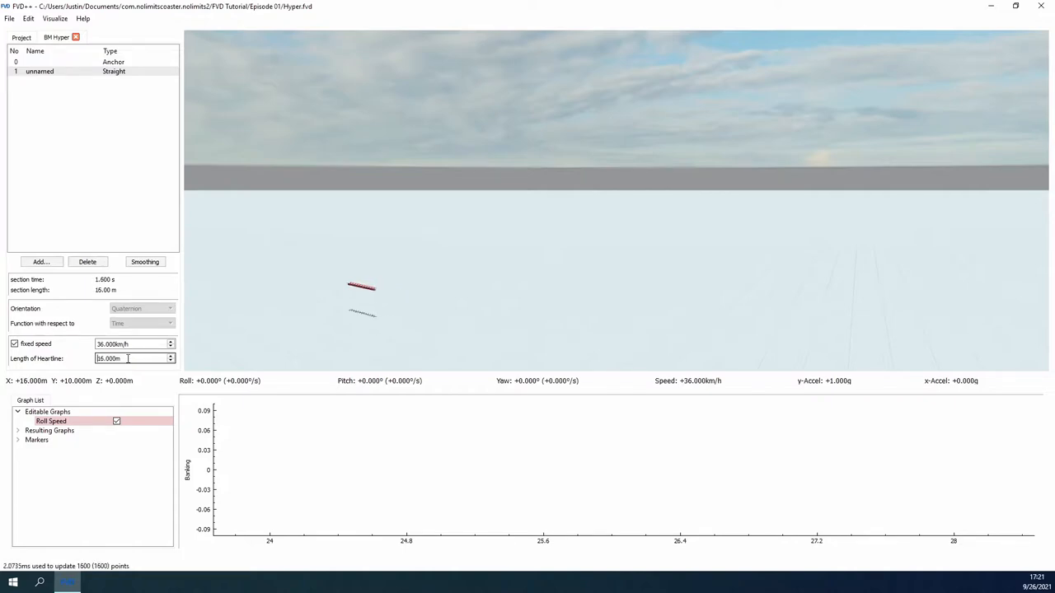
text(32.000m)
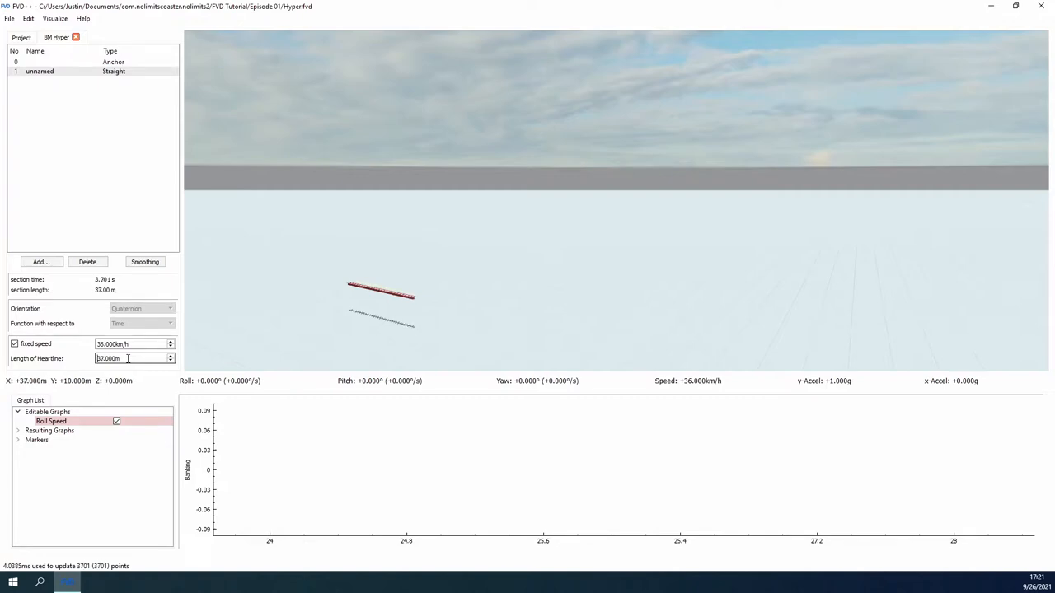
Add a curved section with 6 m radius, 30° angle, 0° direction and 5° leads.
click(41, 261)
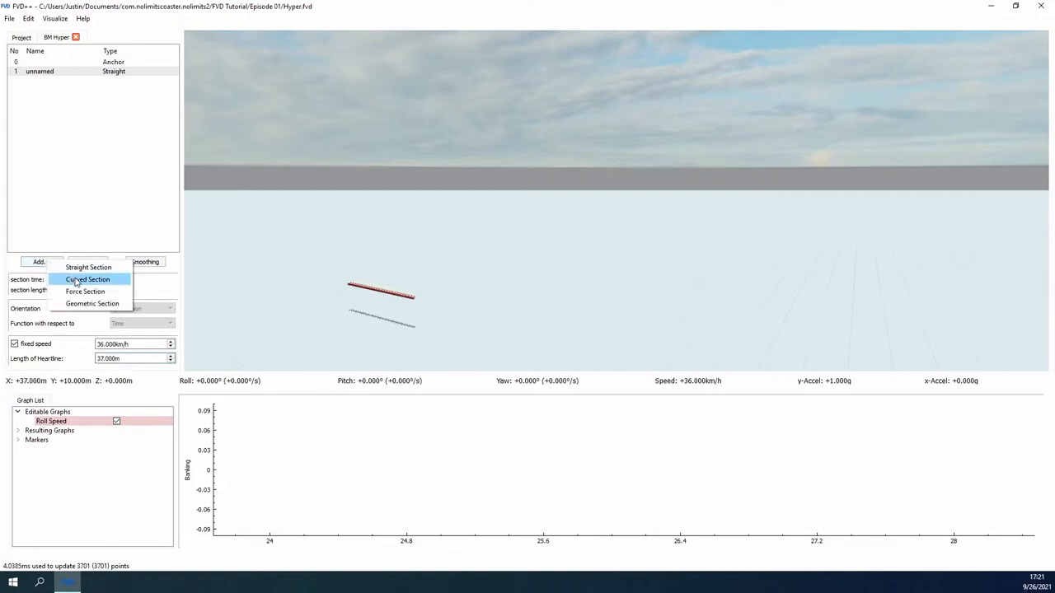
click(88, 279)
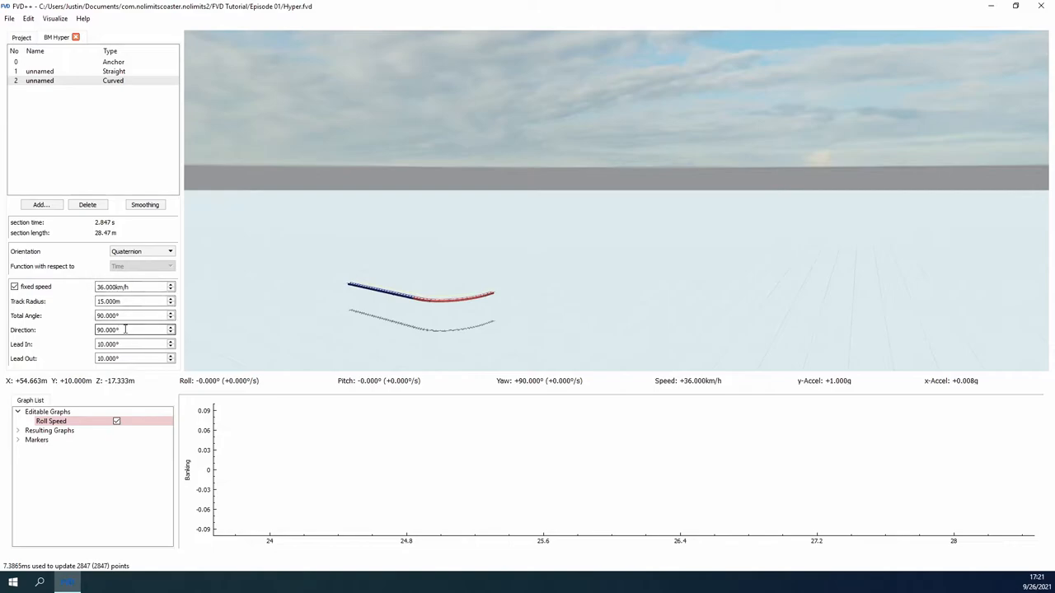
text(0)
click(135, 315)
text(30.000)
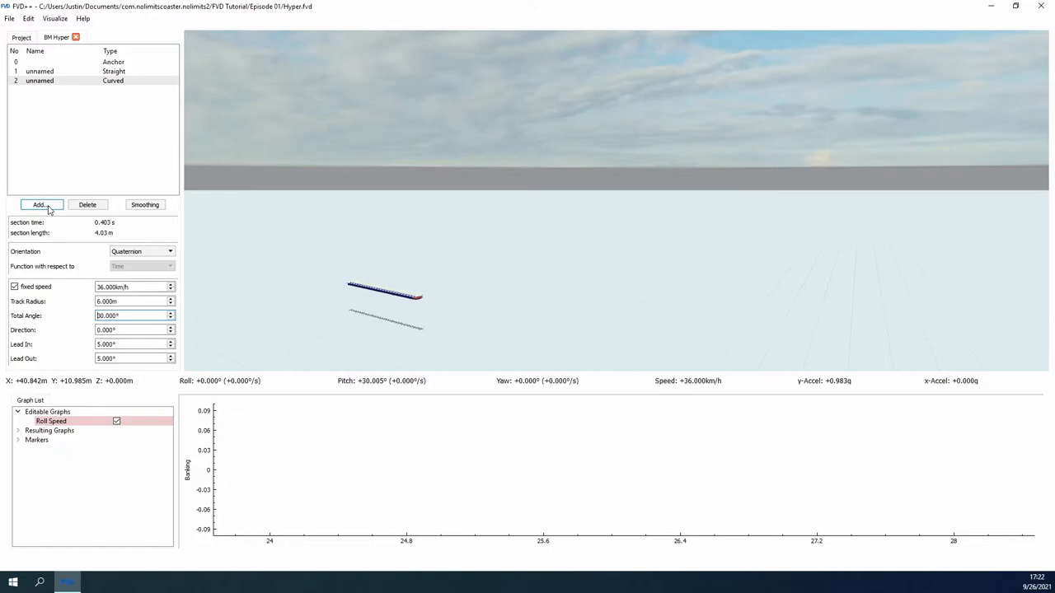
Add a lift-hill straight after the curve, climbing at 30° for about 107 m.
click(39, 205)
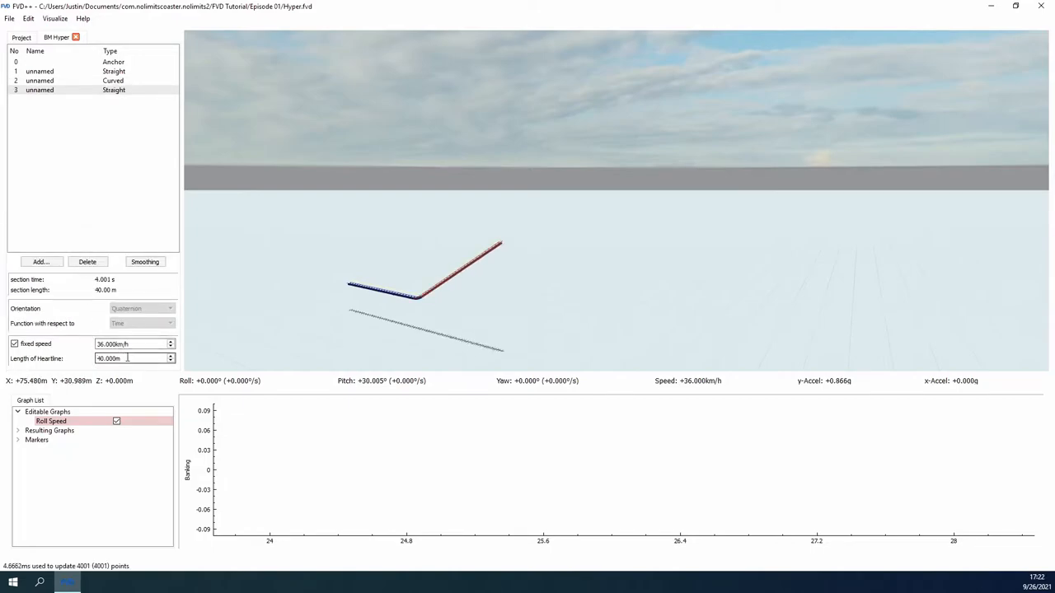
text(90.000m)
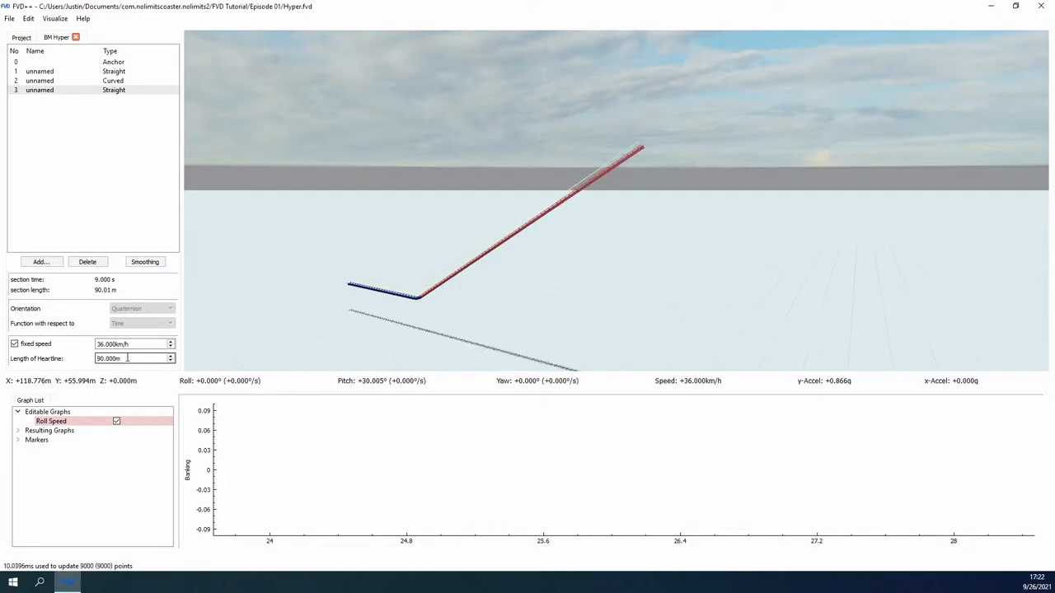
text(110.000m)
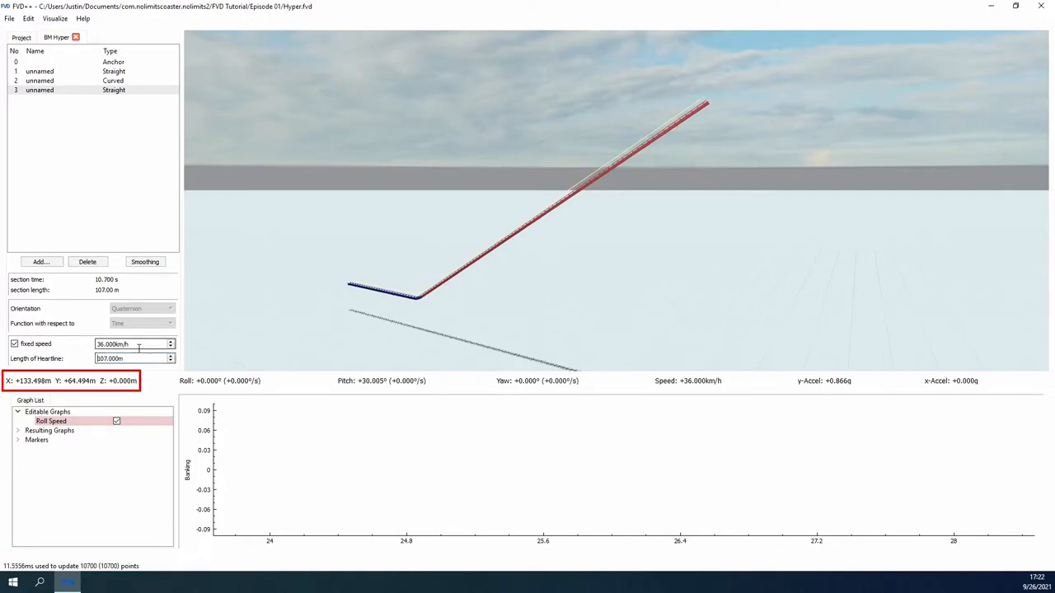
triple_click(124, 344)
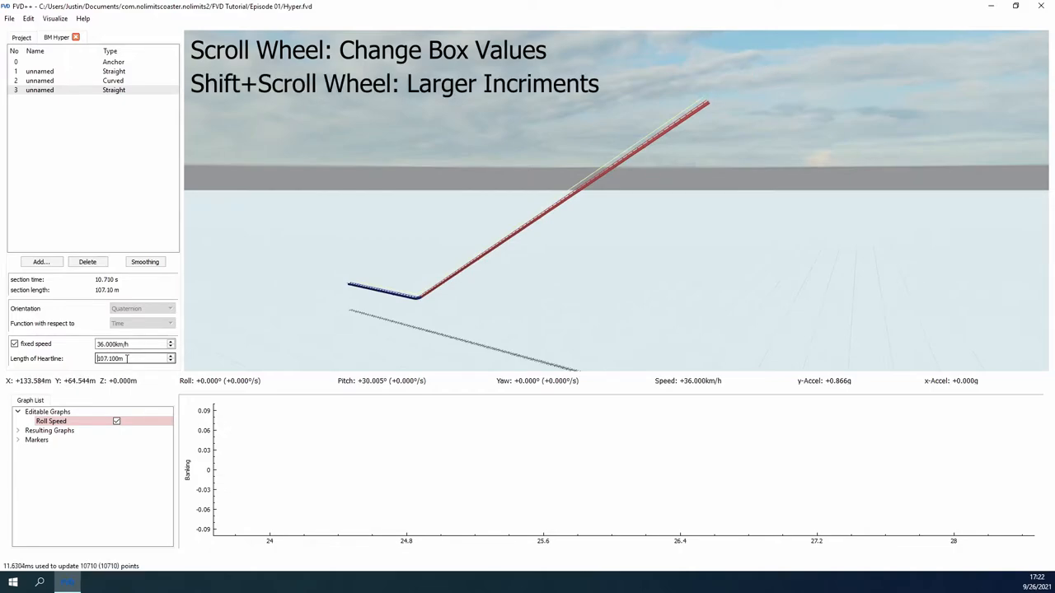
Fine-tune the lift straight's heartline length back to exactly 107.000 m.
scroll(down, 3)
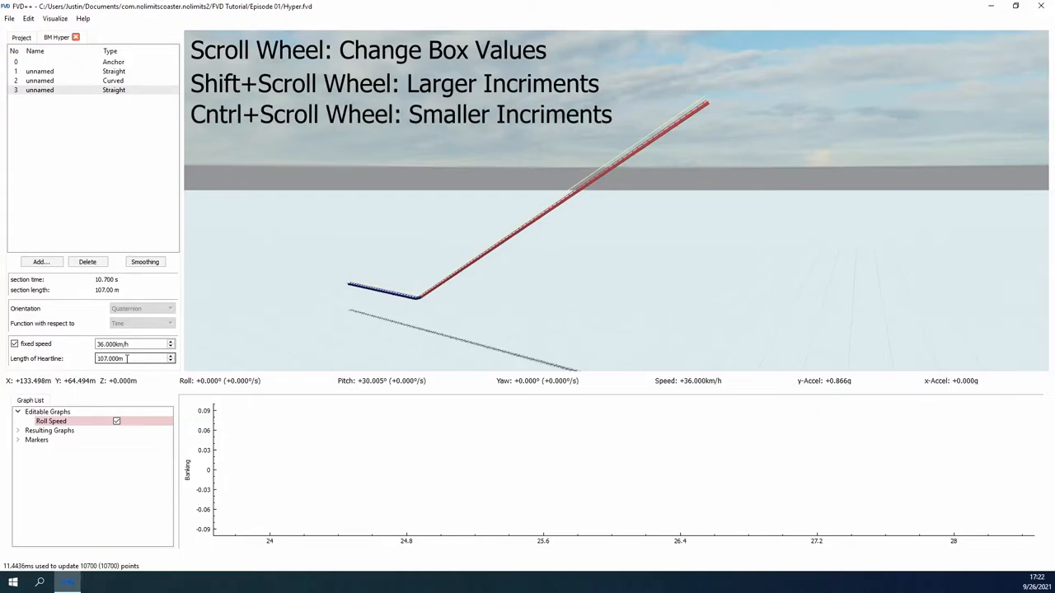
click(134, 343)
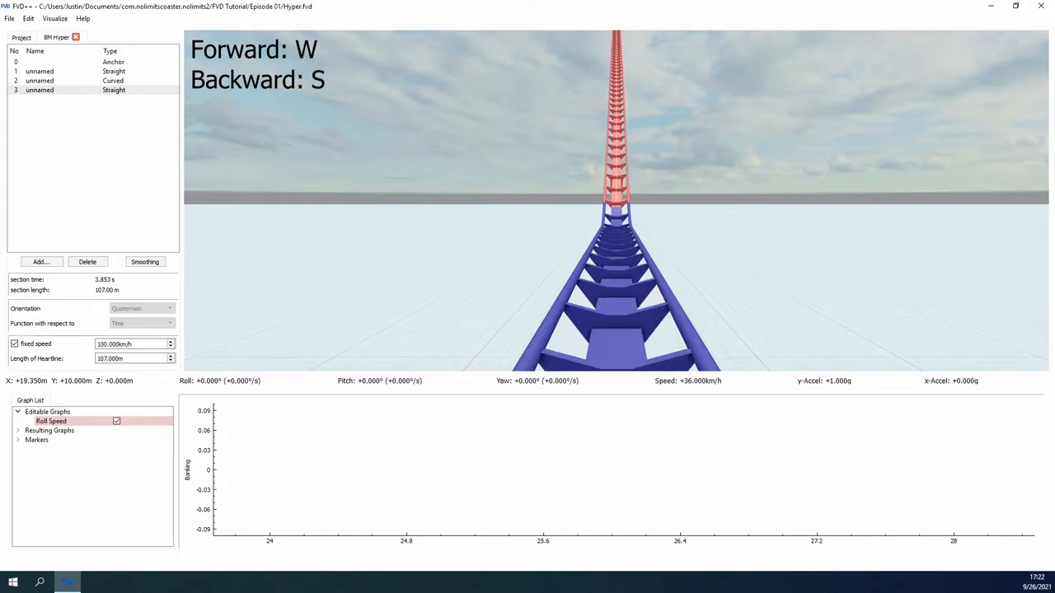
Fly the viewpoint forward up the 100 km/h lift straight.
key(w)
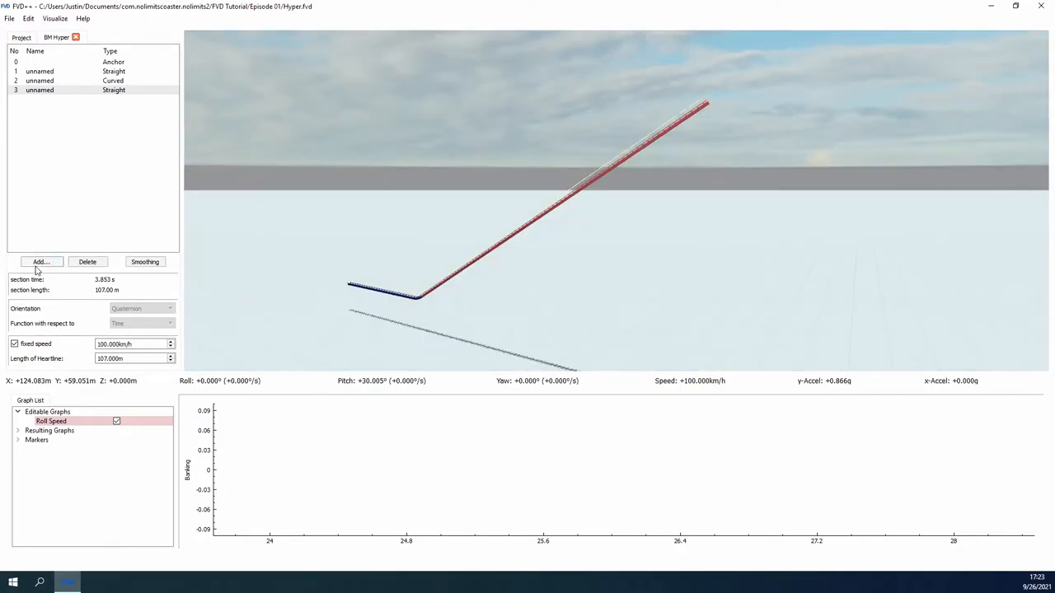
Add a 12 m-radius crest curve into the 25° pre-drop, then a levelling curve with 5° leads.
click(40, 262)
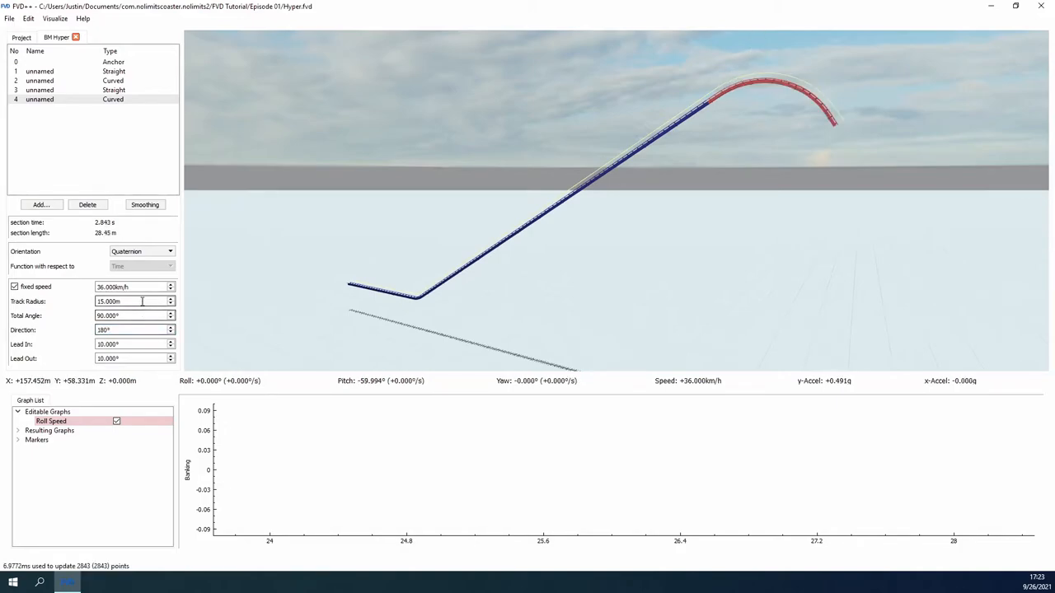
text(12.000)
text(55.000)
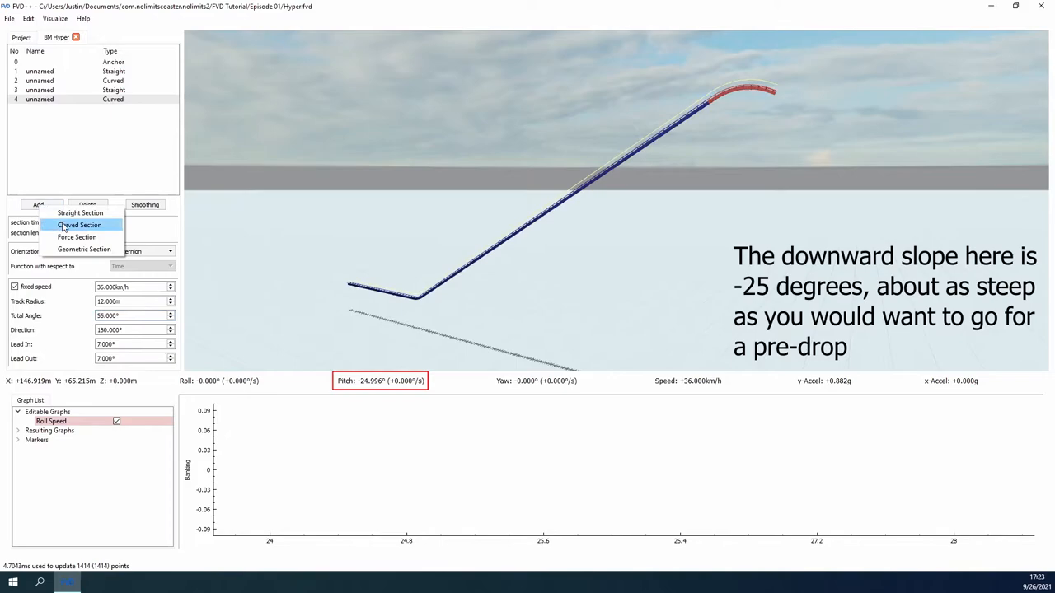
click(80, 225)
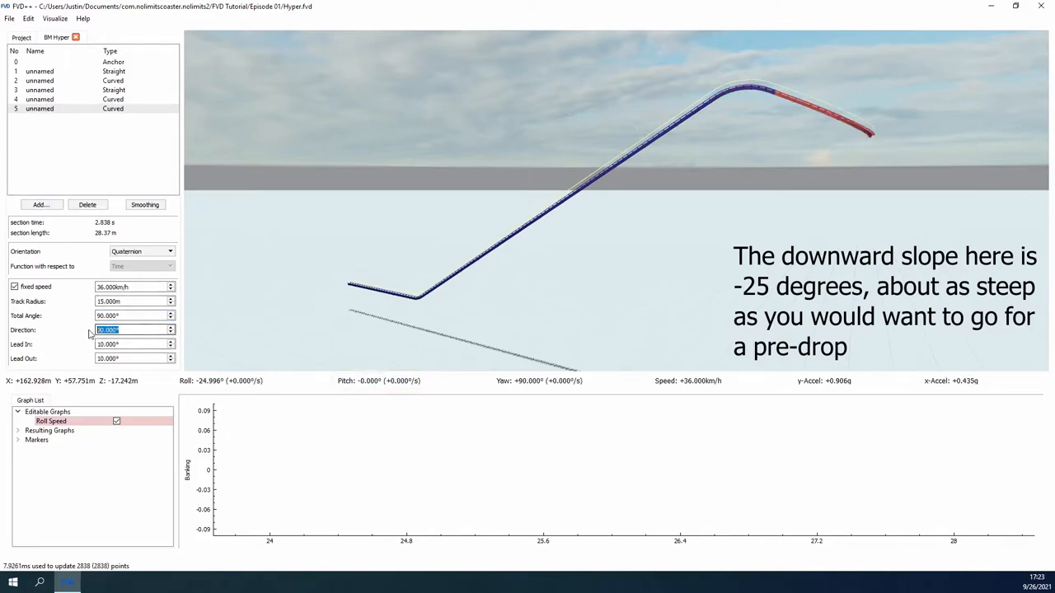
text(0)
click(135, 316)
text(25)
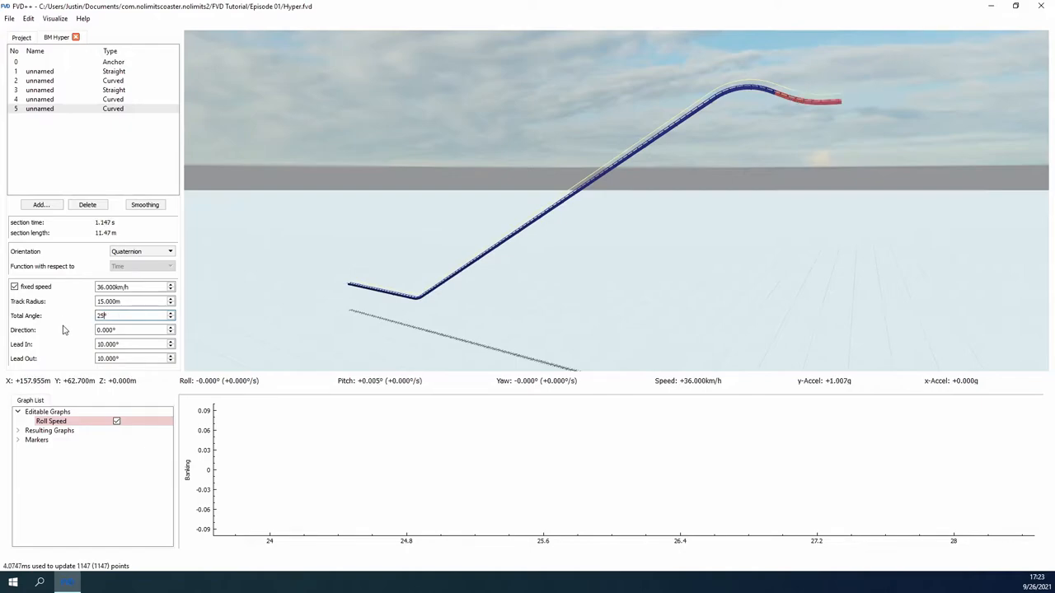
click(132, 344)
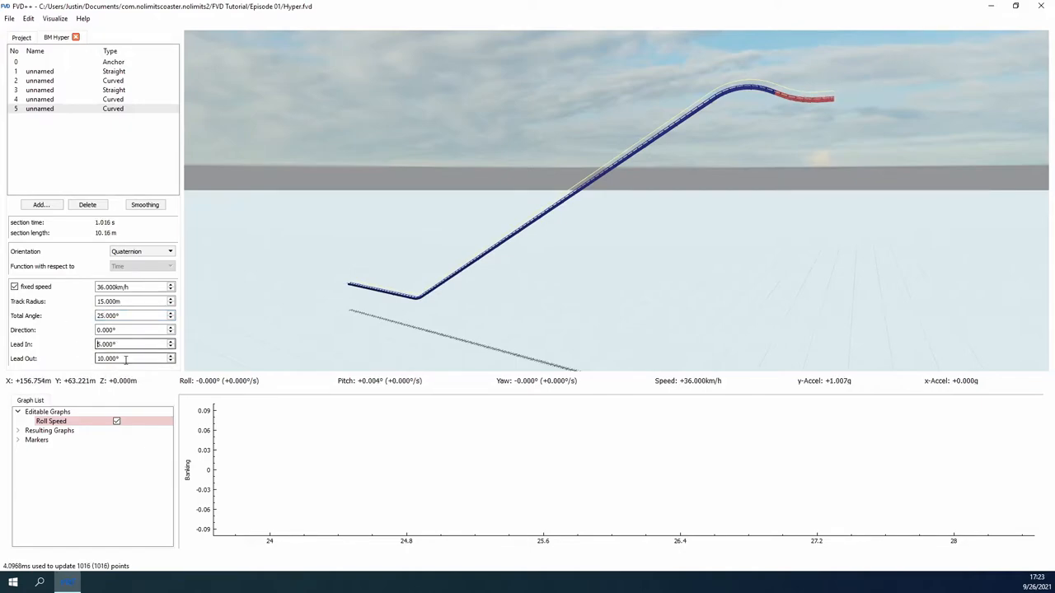
text(5.000)
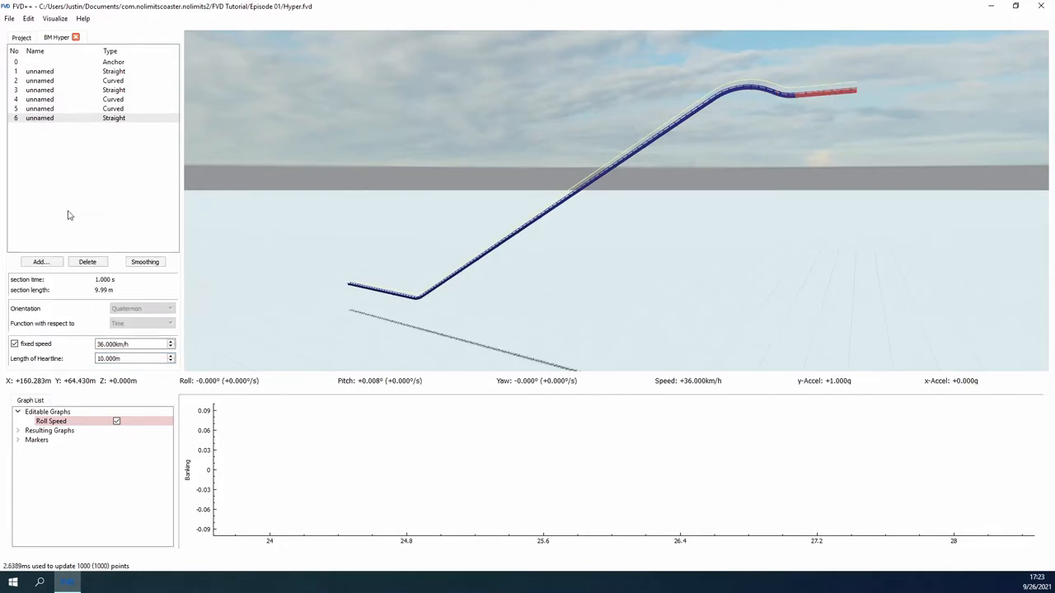
Enter a 7.000 value, then resume the simulated ride over the crest at x0.25 speed.
text(7.000)
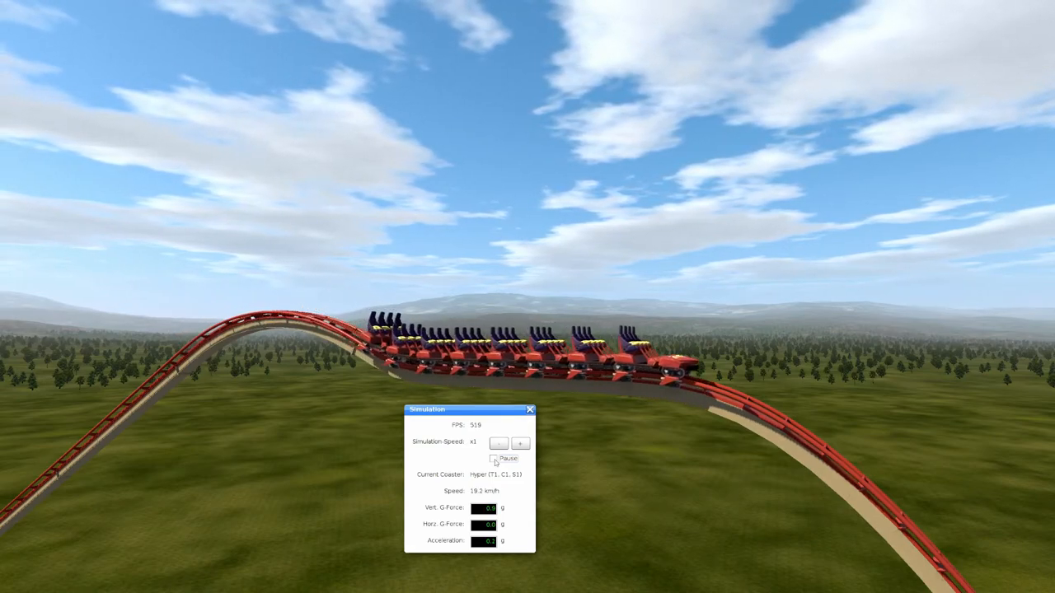
click(493, 459)
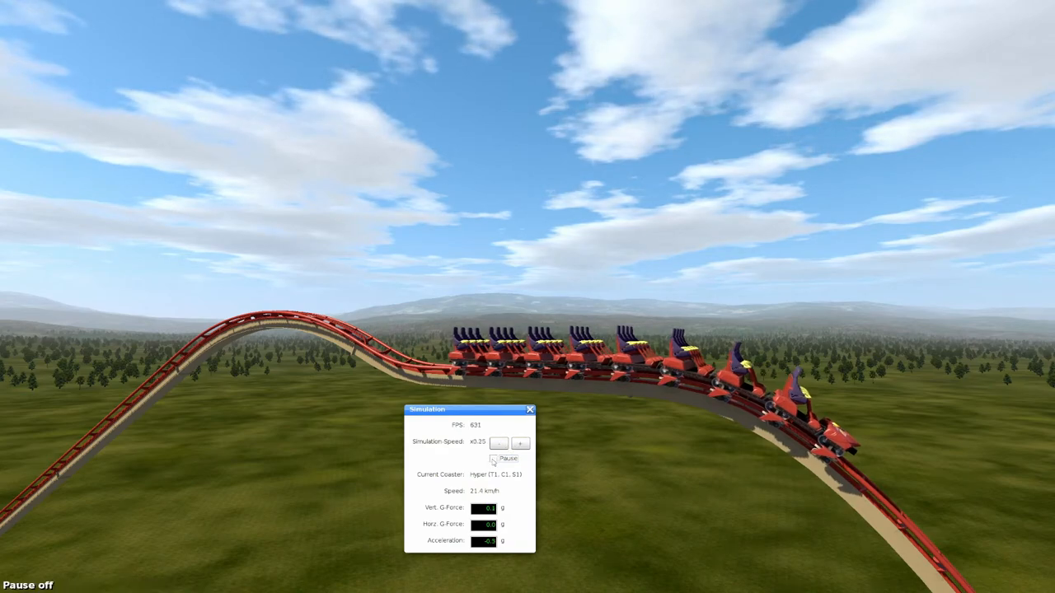
click(493, 458)
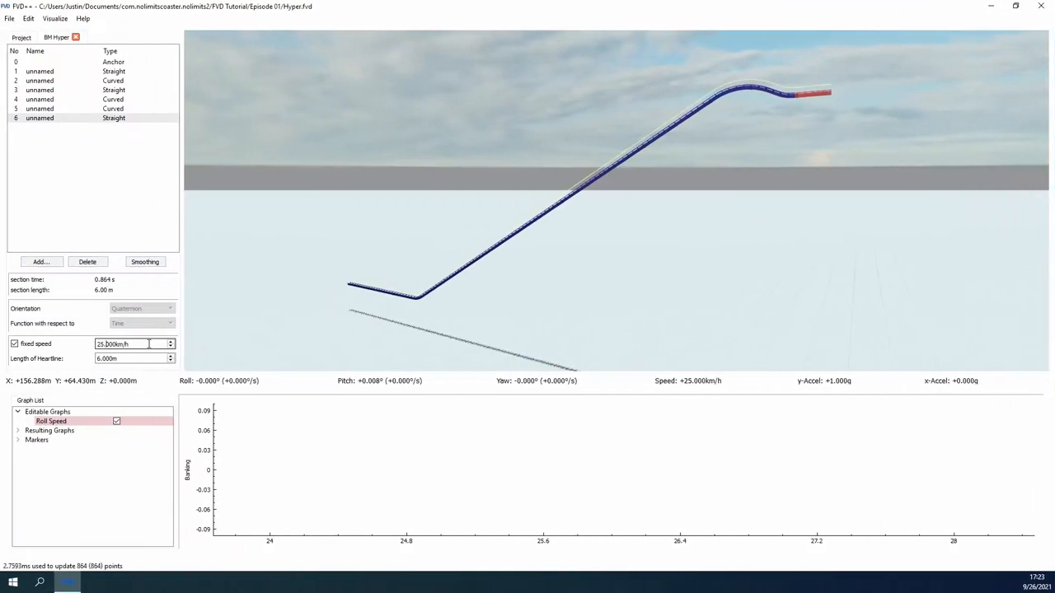
Add a force section after the flat straight and make its normal-force transition Cubic.
click(41, 261)
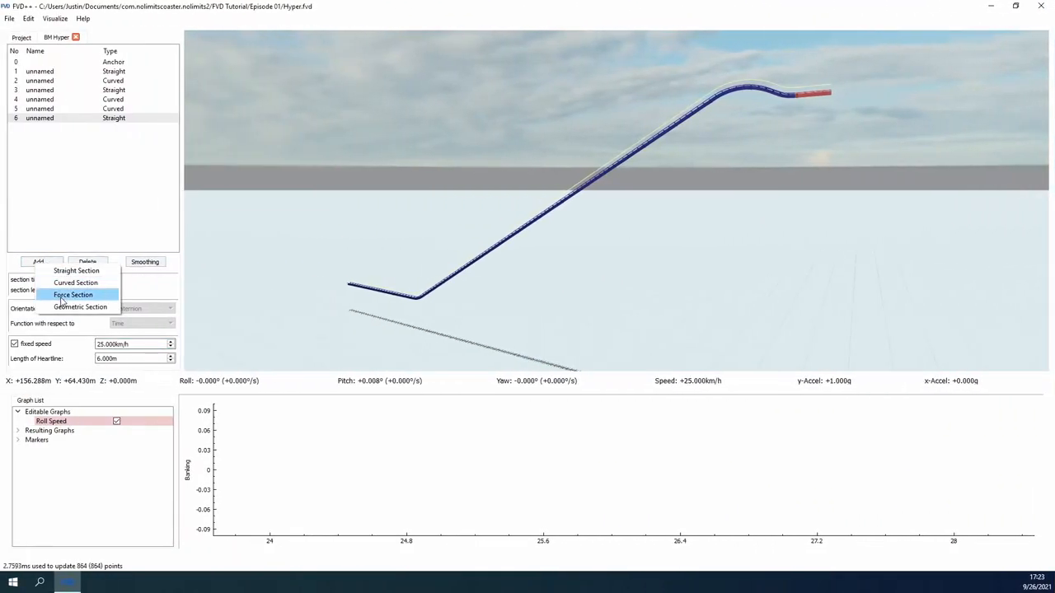
click(74, 295)
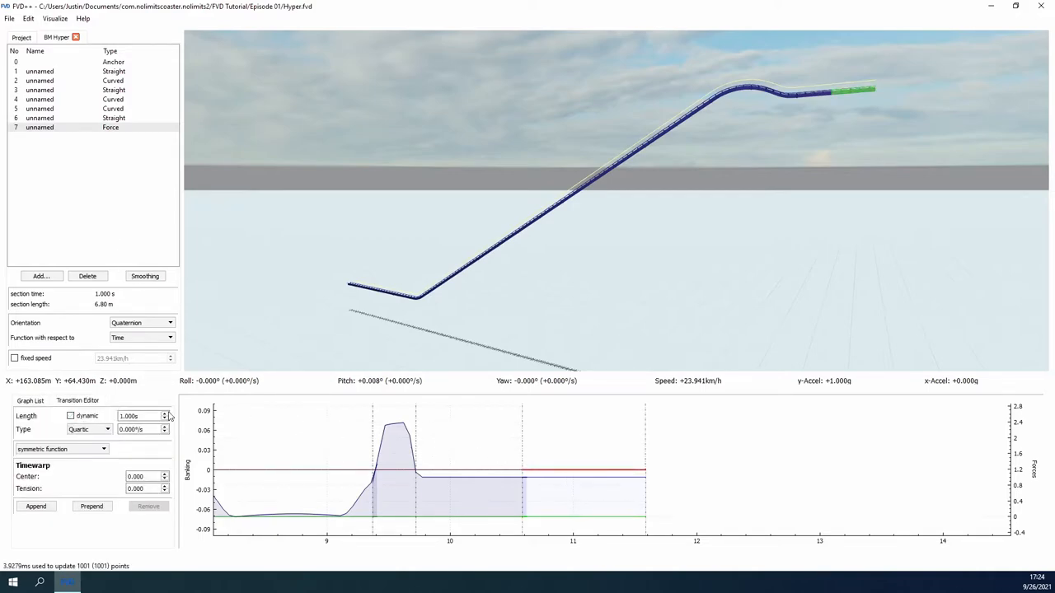
click(30, 401)
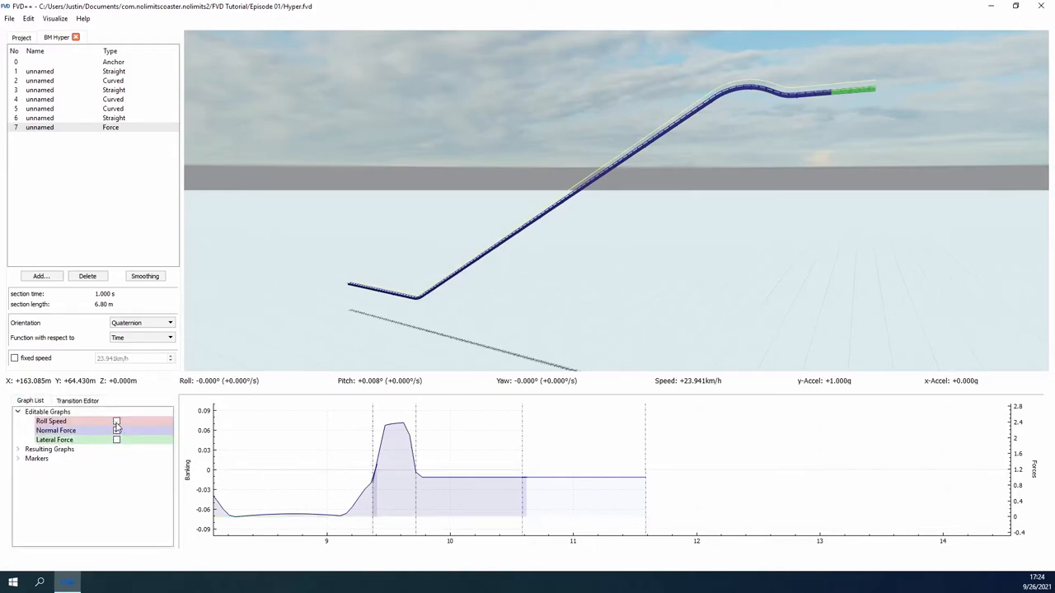
click(116, 430)
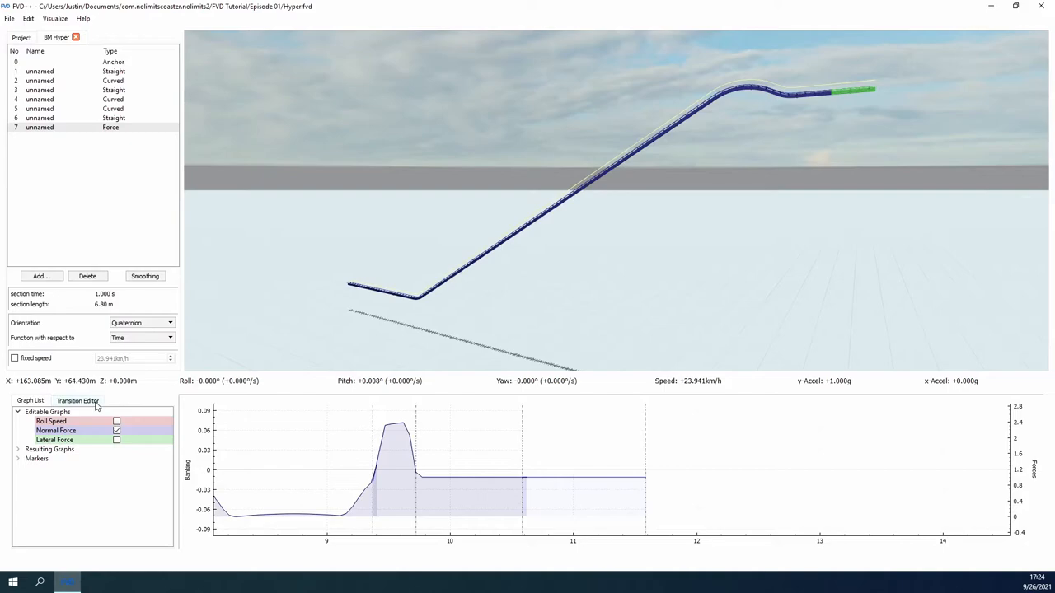
click(78, 400)
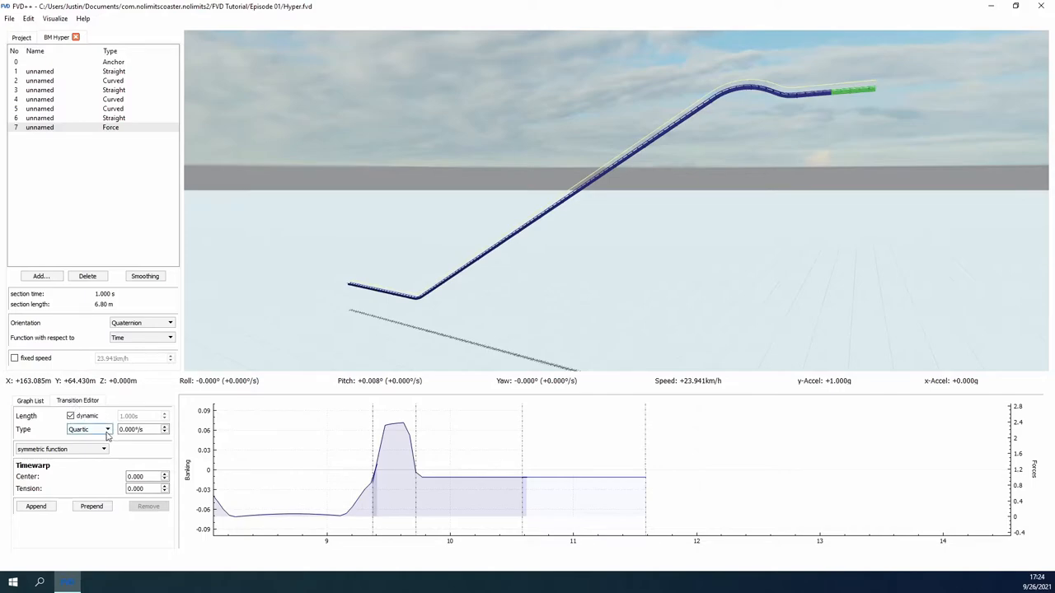
click(89, 430)
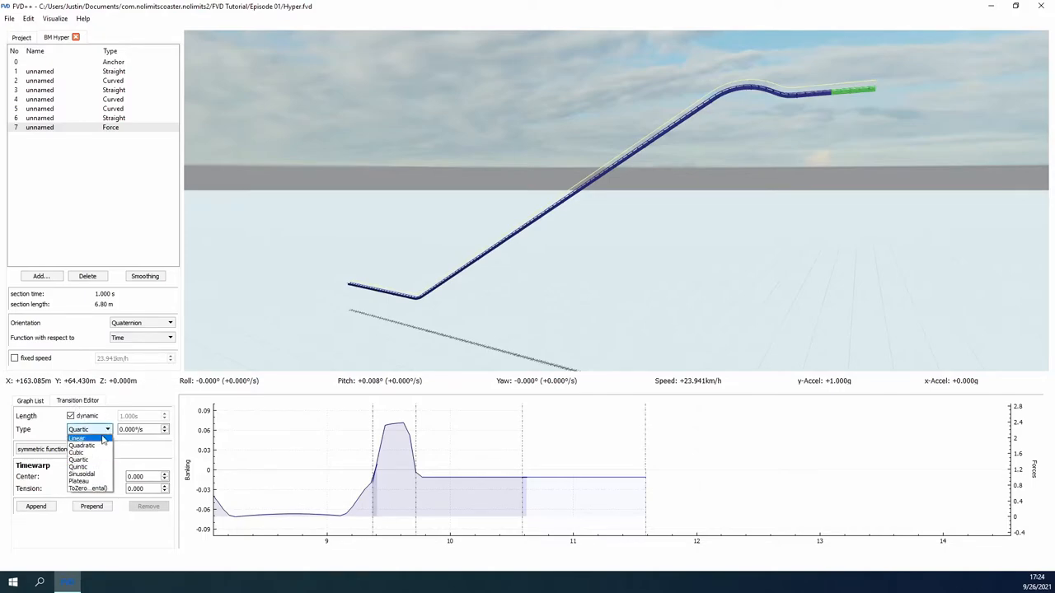
mouse_move(78, 467)
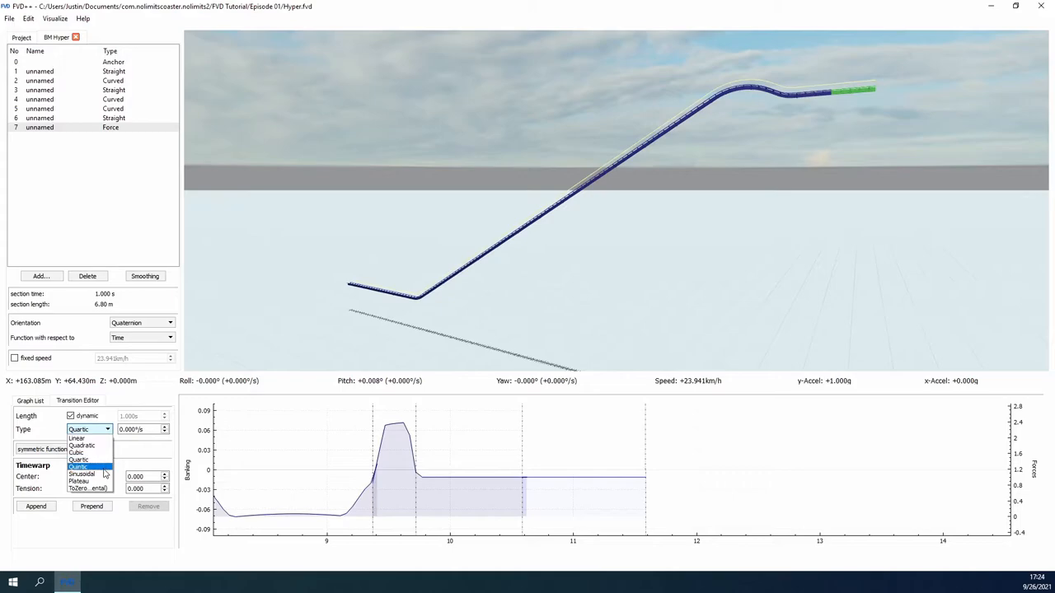
mouse_move(78, 453)
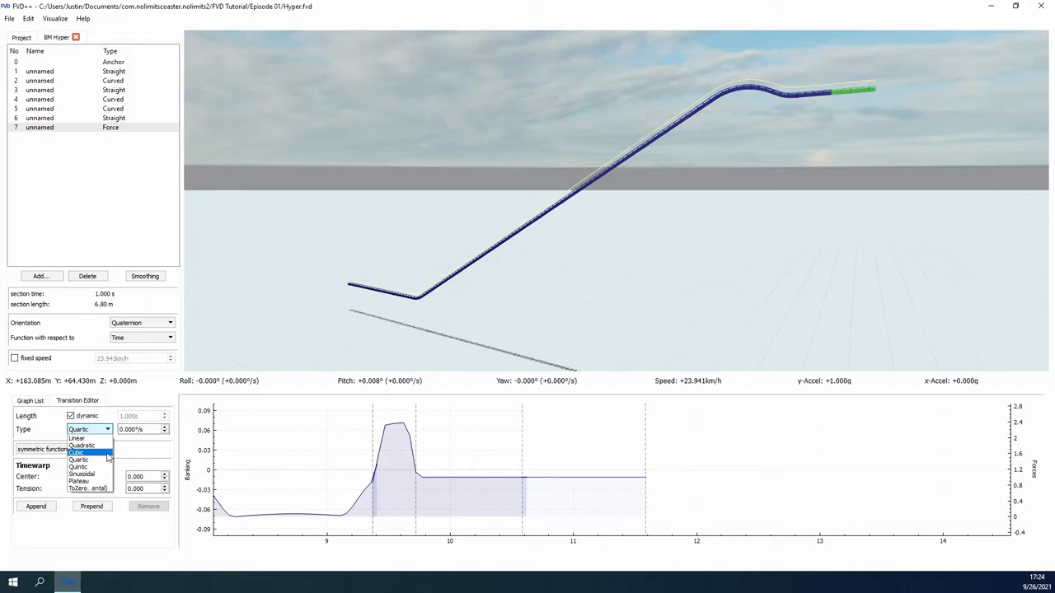
click(79, 453)
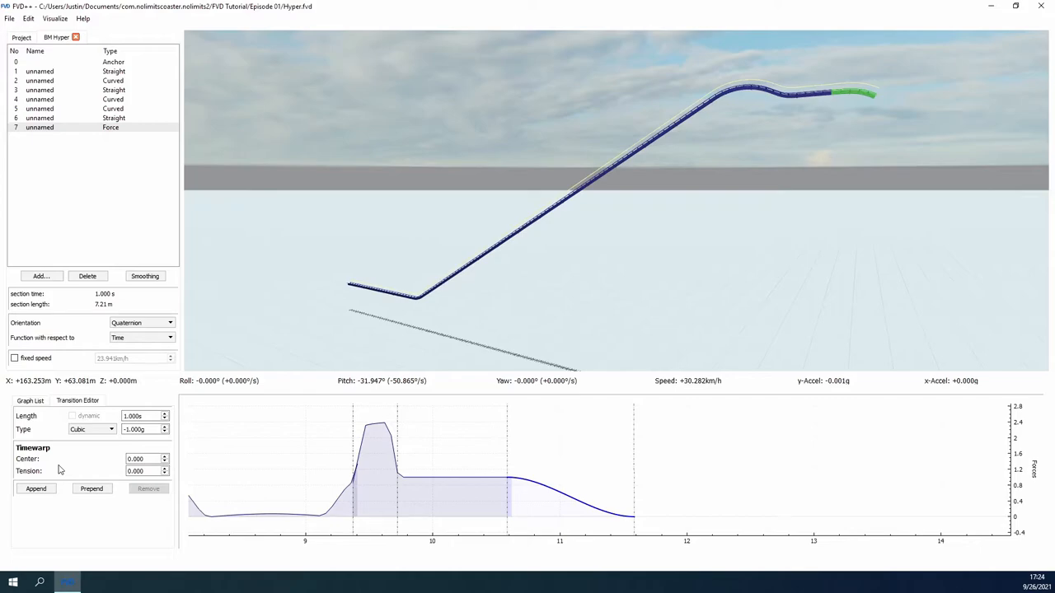
Append a 0 g hold, a transition ramping to +4 g, then a 4 g hold (1.4).
click(35, 489)
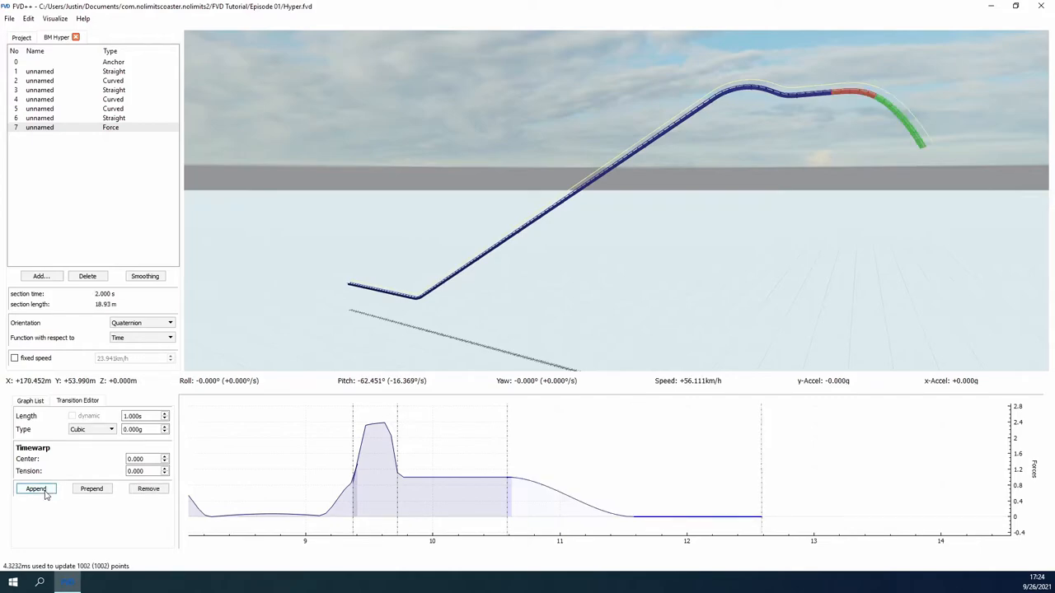
click(36, 489)
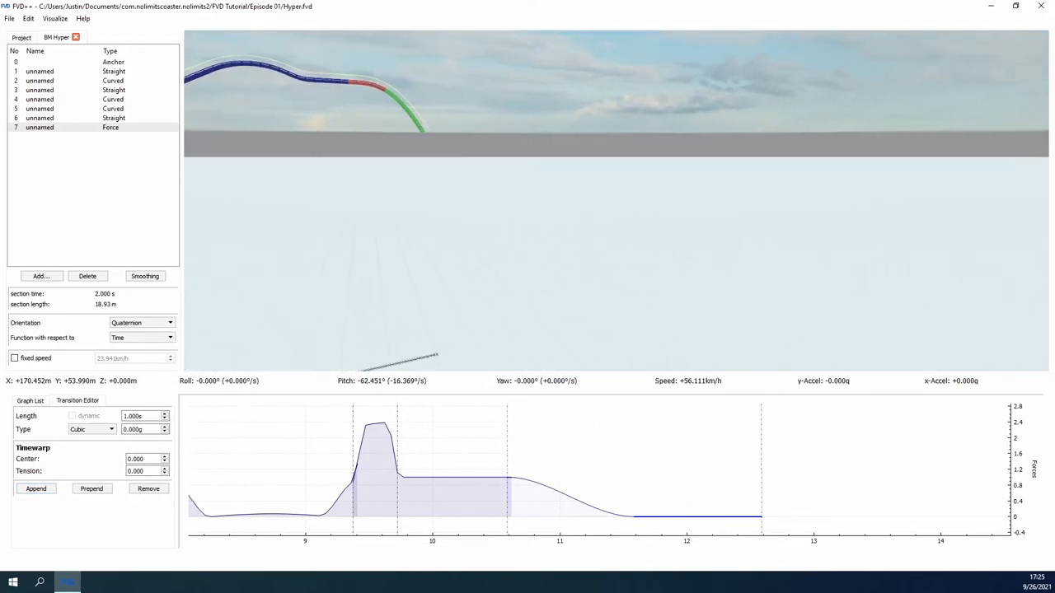
click(36, 488)
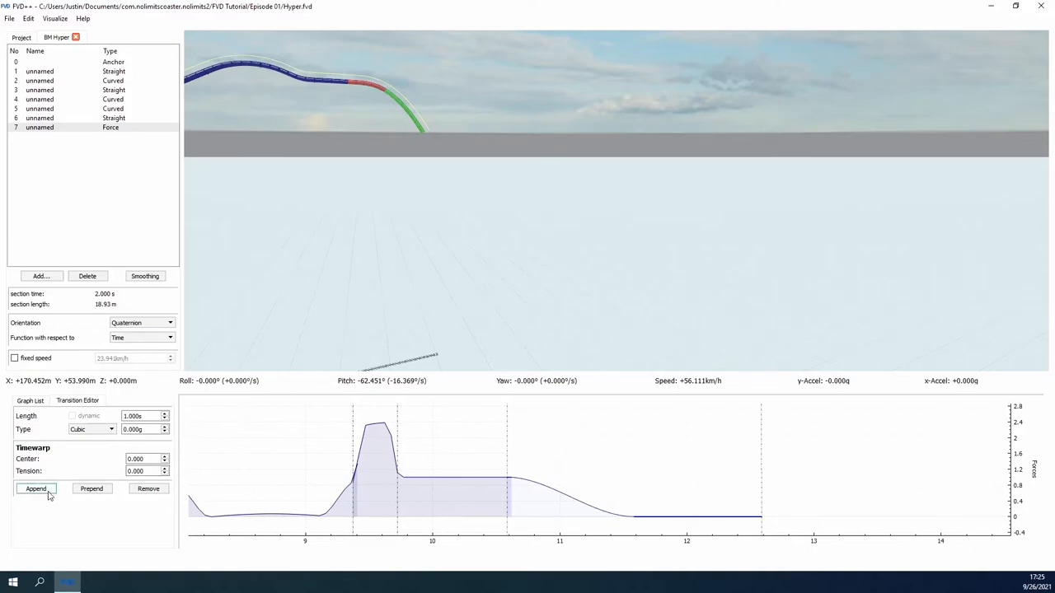
click(36, 488)
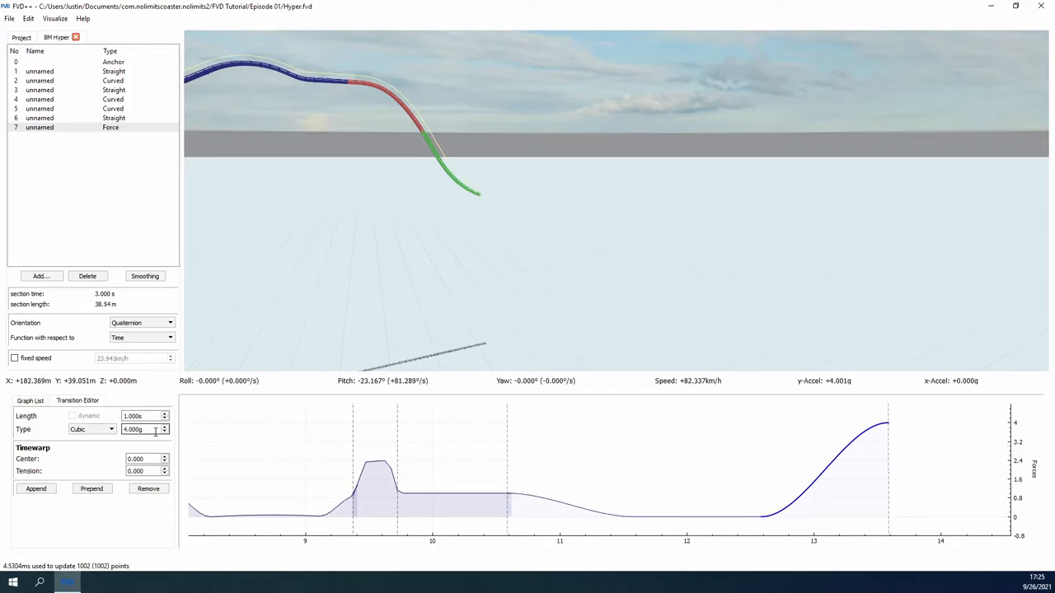
click(36, 488)
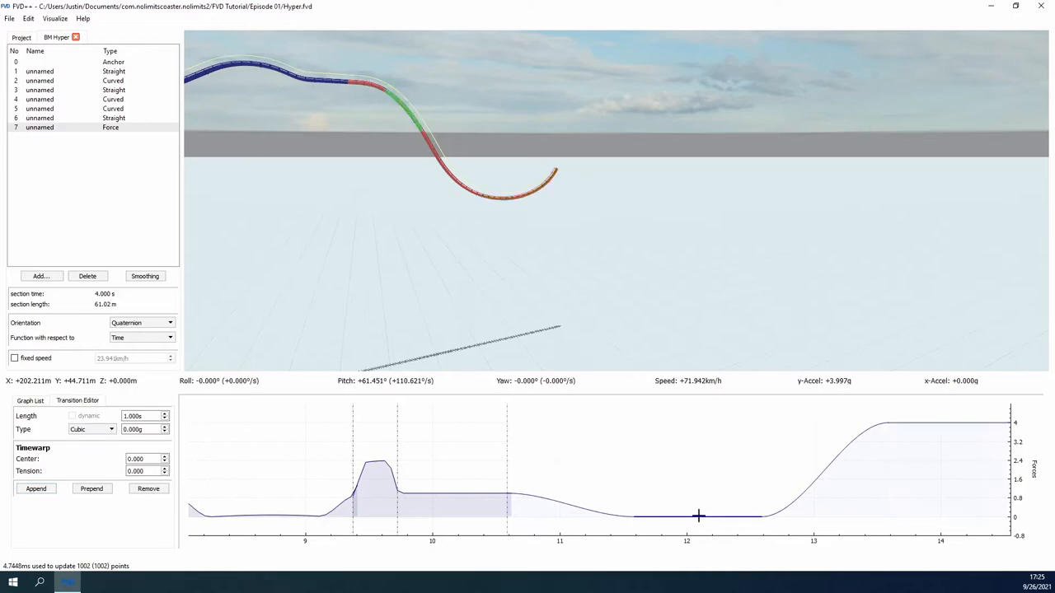
text(1.400)
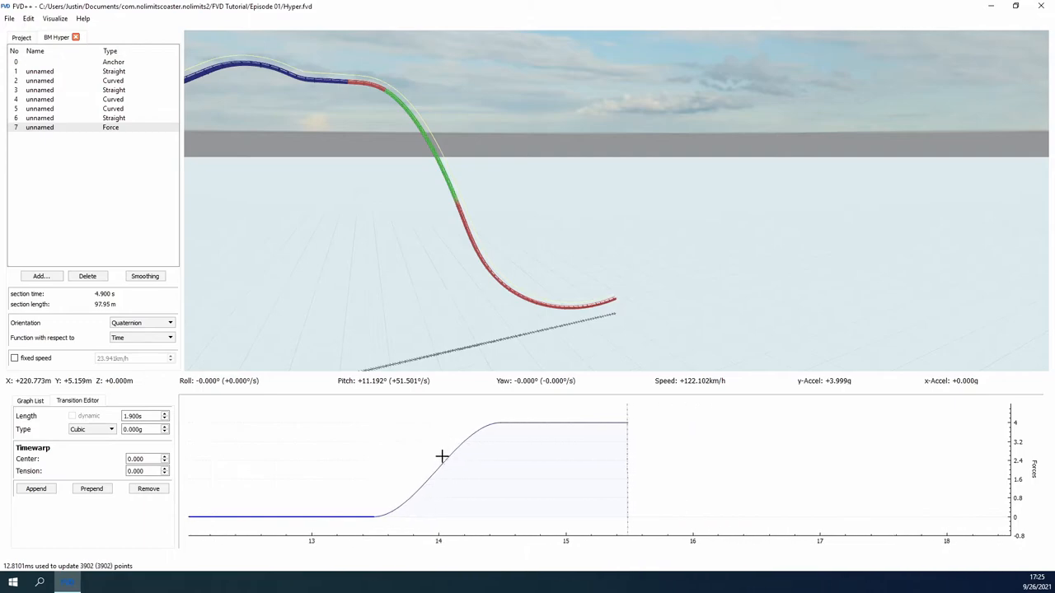
Append a -4 g transition out of the valley, then a 3.1 s weightless stretch.
click(35, 489)
text(-2)
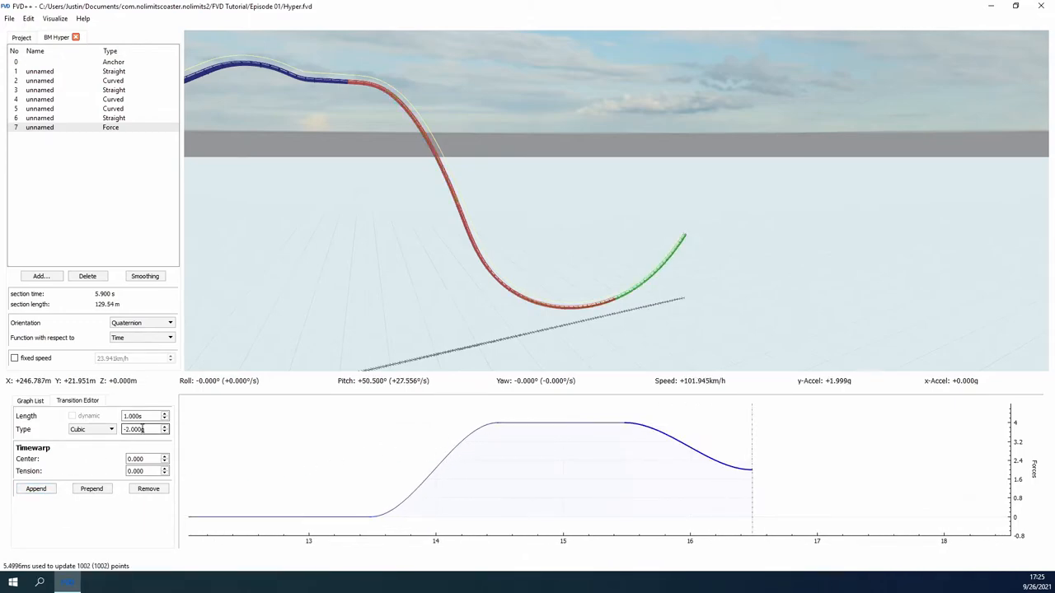
text(-4.000g)
click(145, 415)
text(1.440)
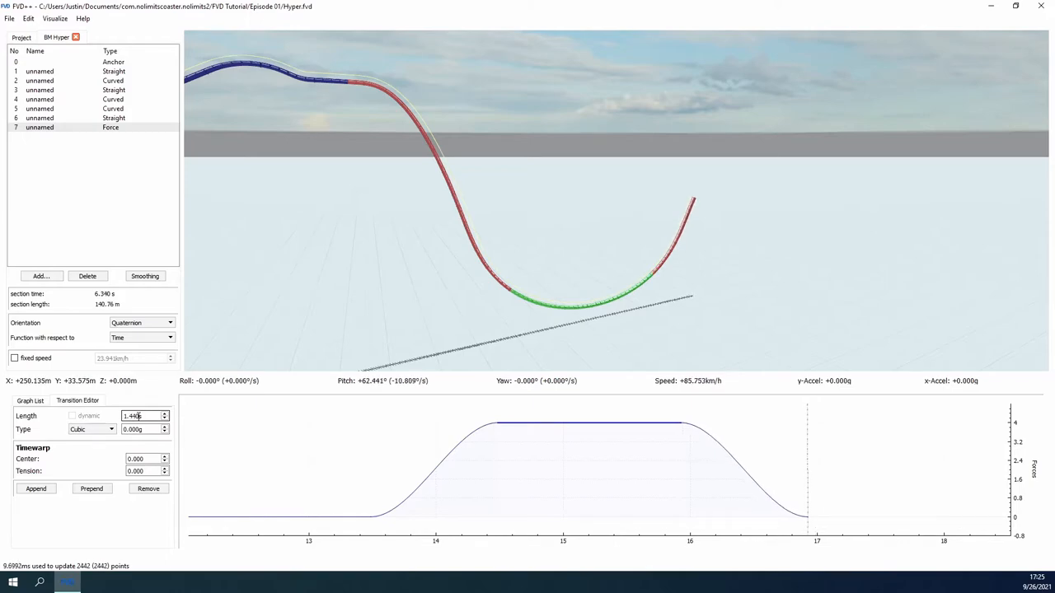
click(36, 489)
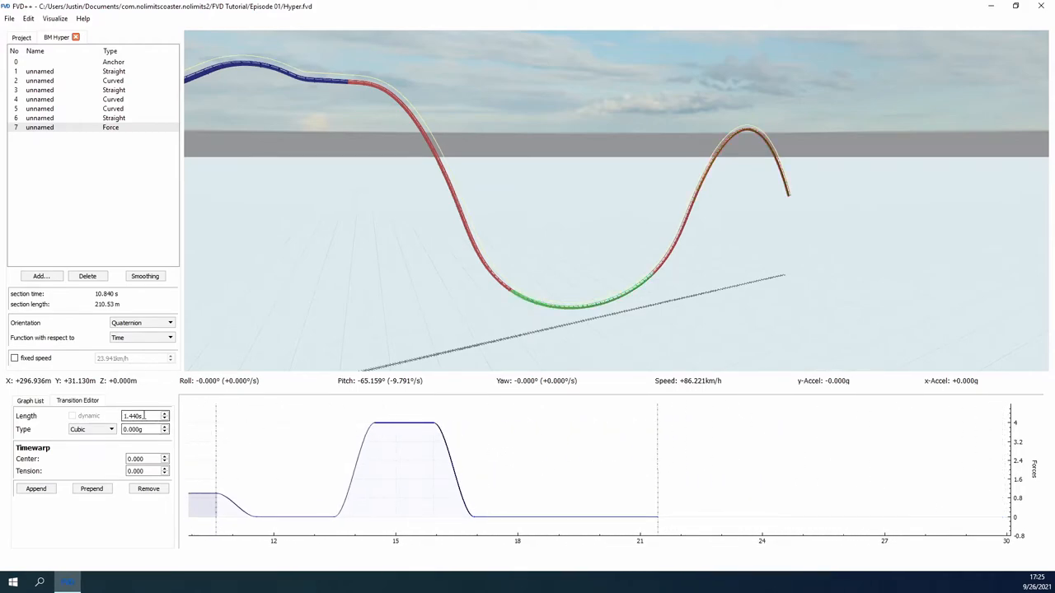
click(164, 413)
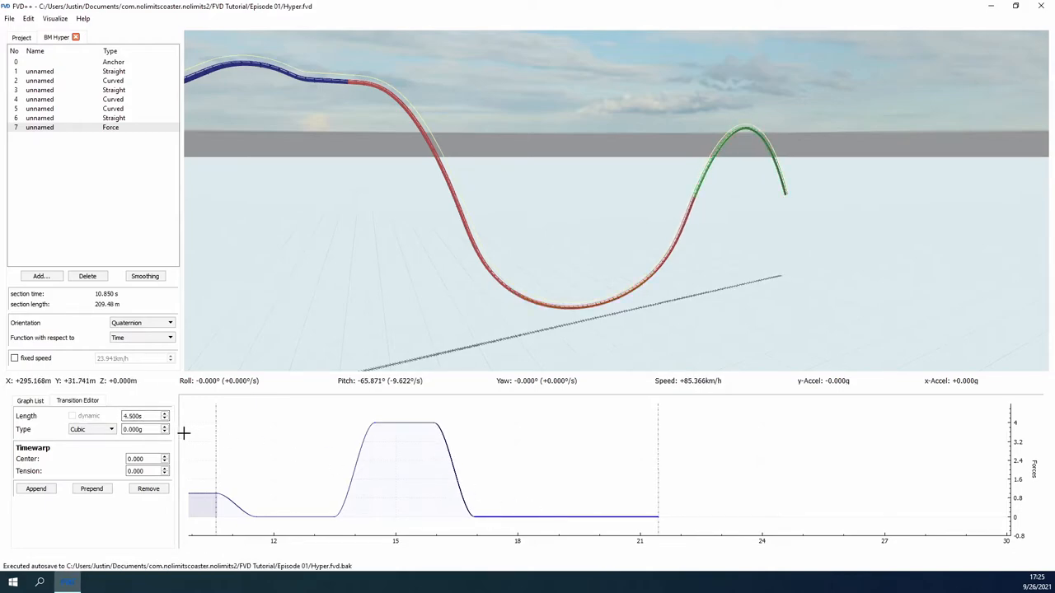
text(3.100)
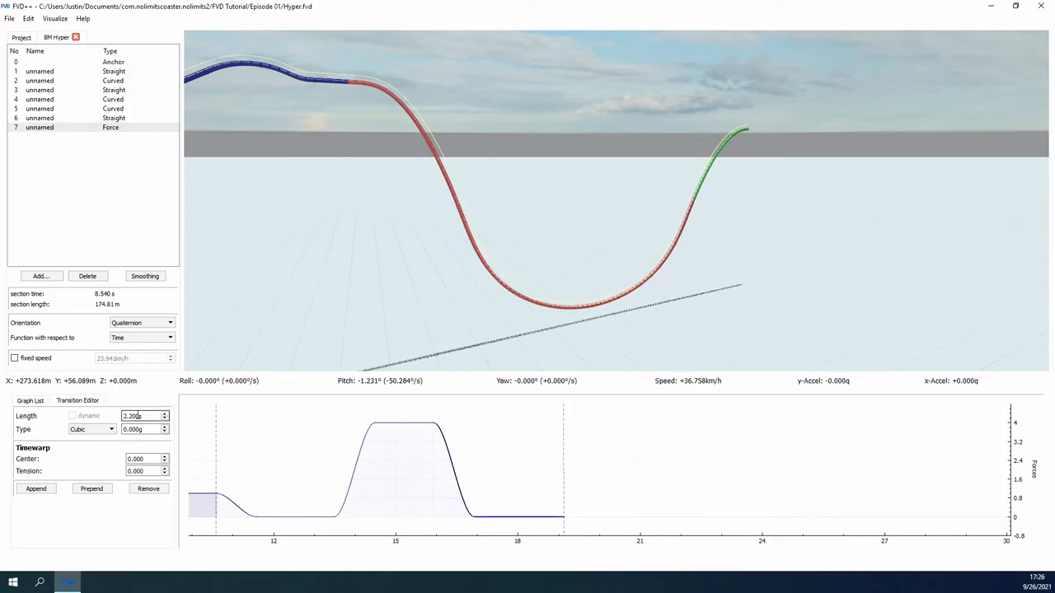
Edit the weightless transition's Length field to extend it over the hill crest.
click(164, 418)
text(4.290)
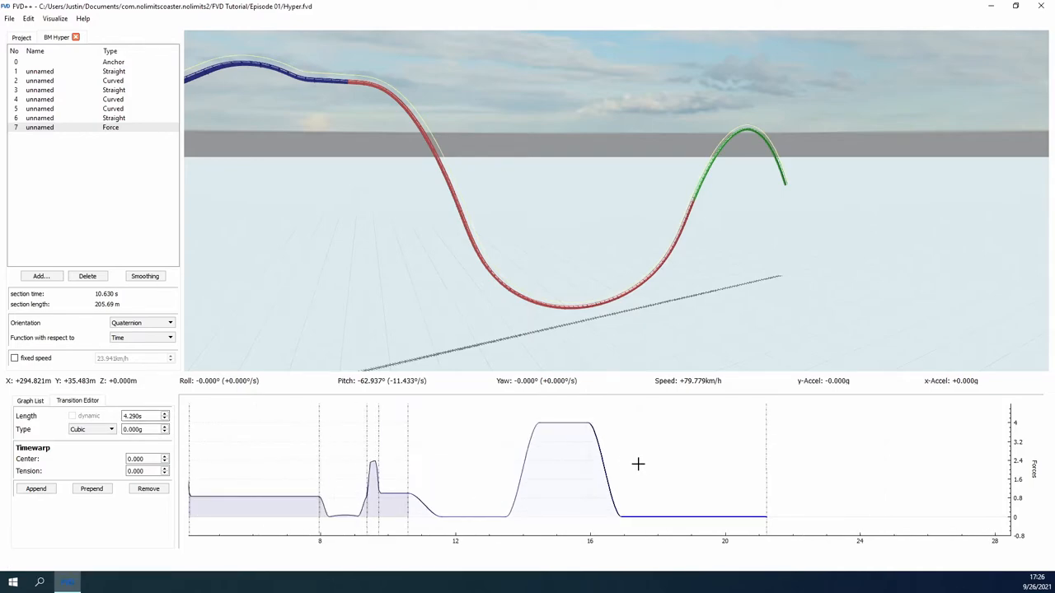
mouse_move(696, 464)
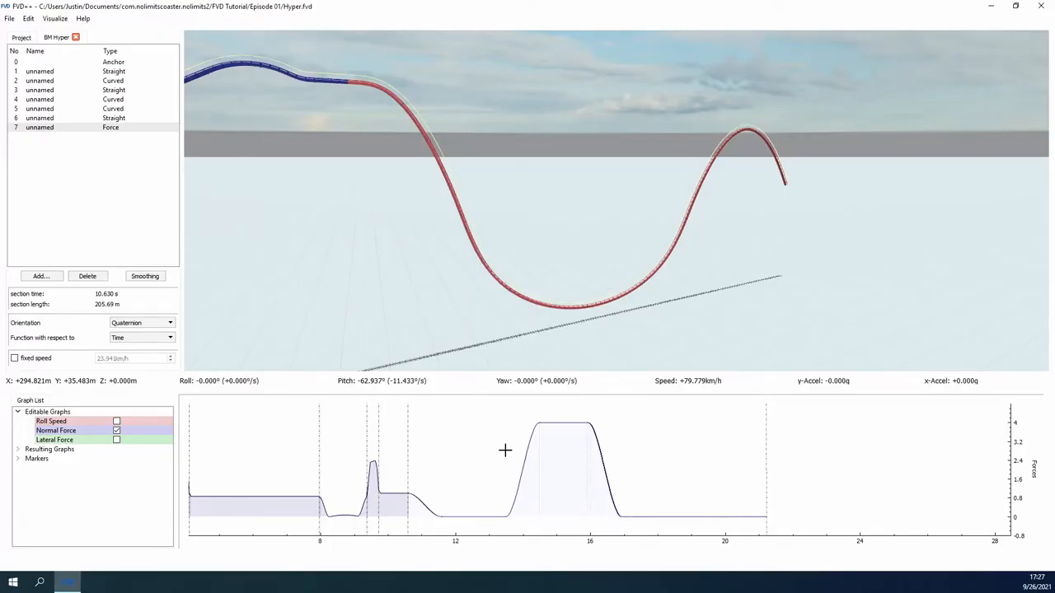
mouse_move(527, 445)
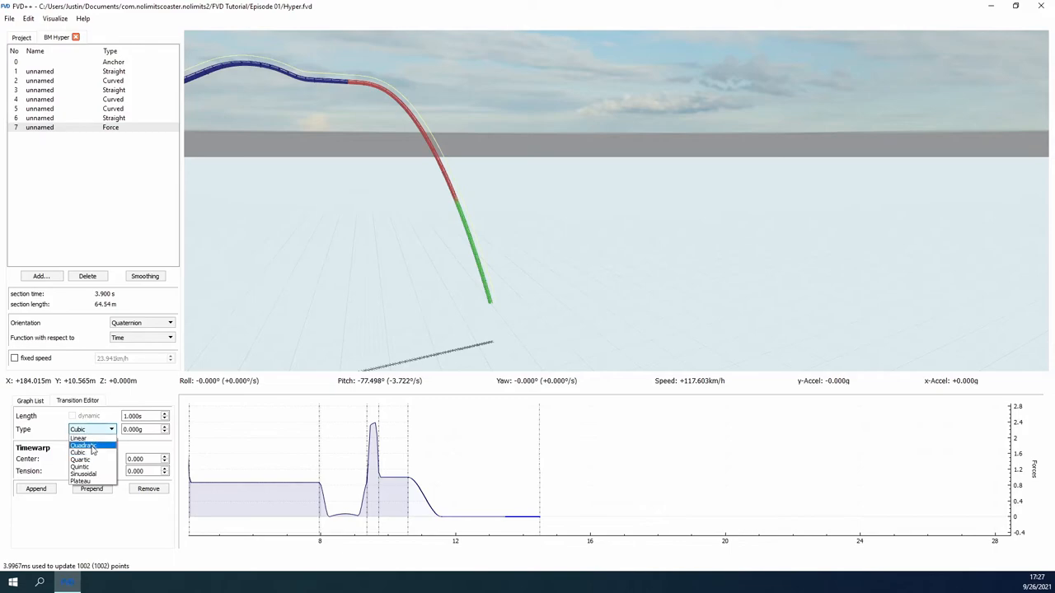
Switch the valley pulse to Quartic and lengthen it slightly.
click(79, 460)
text(2.200)
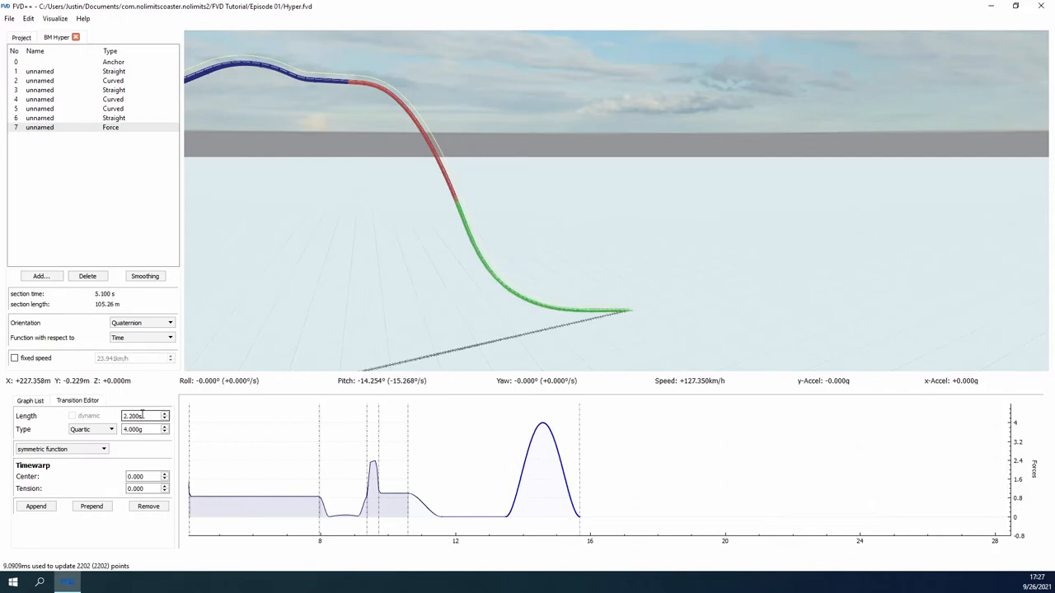
click(164, 413)
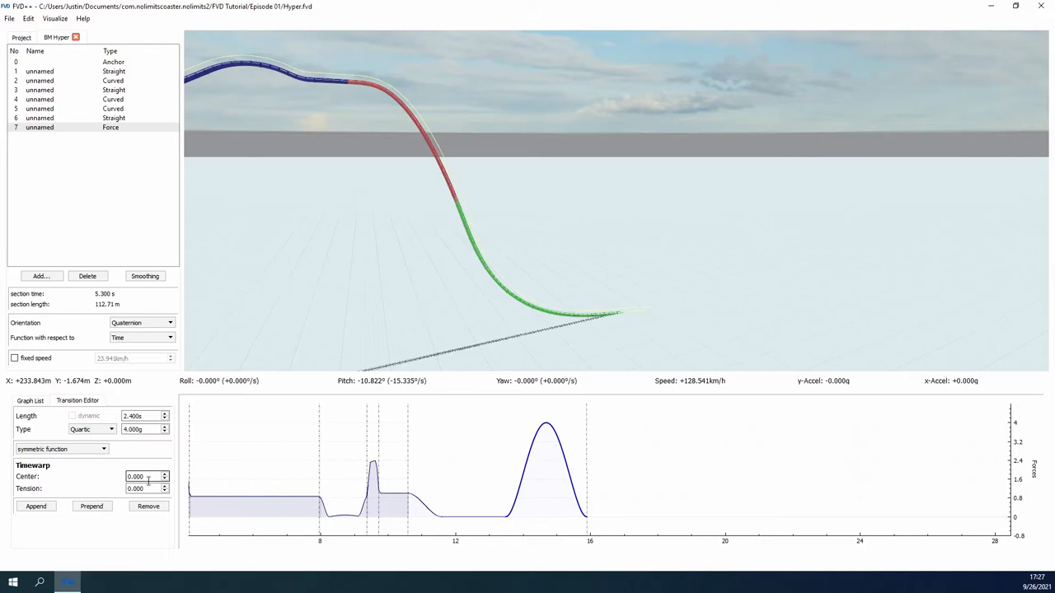
Try a timewarp Center of -1, return it to 0, then adjust the pulse's timewarp settings.
click(147, 488)
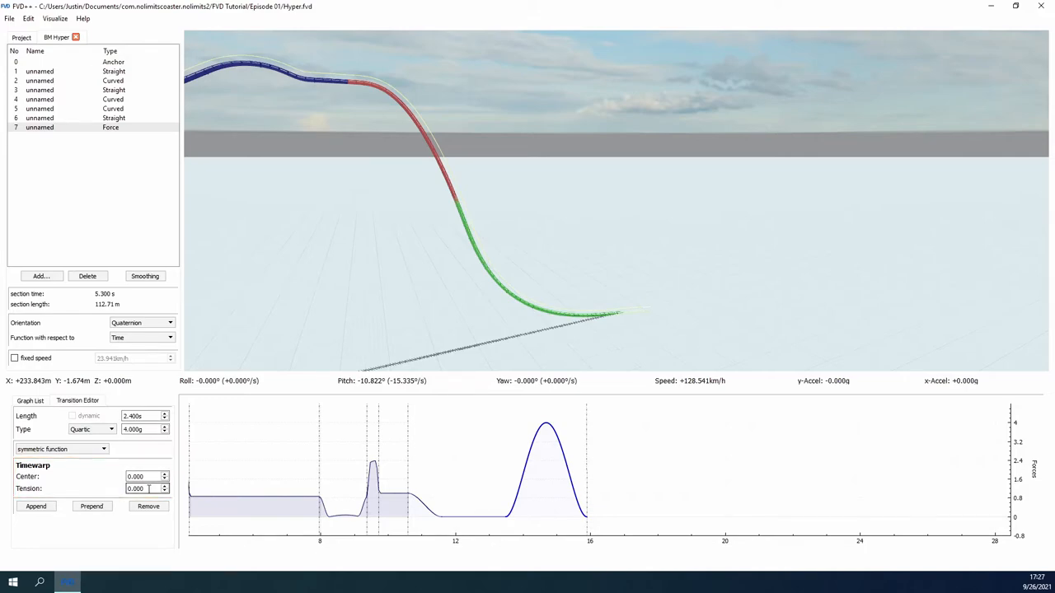
text(-1.000)
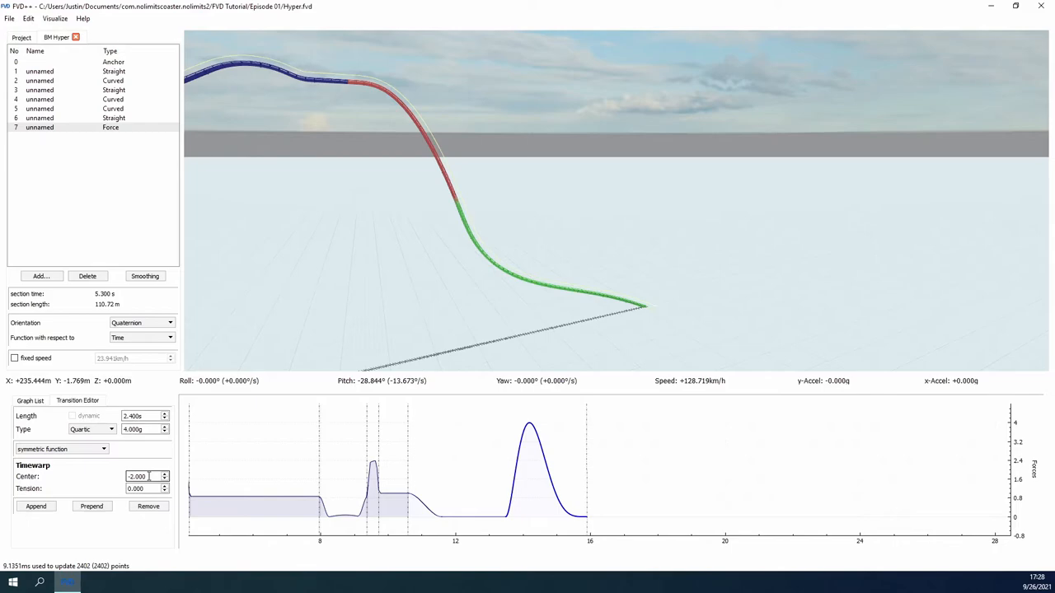
text(0.000)
click(148, 488)
text(3.000)
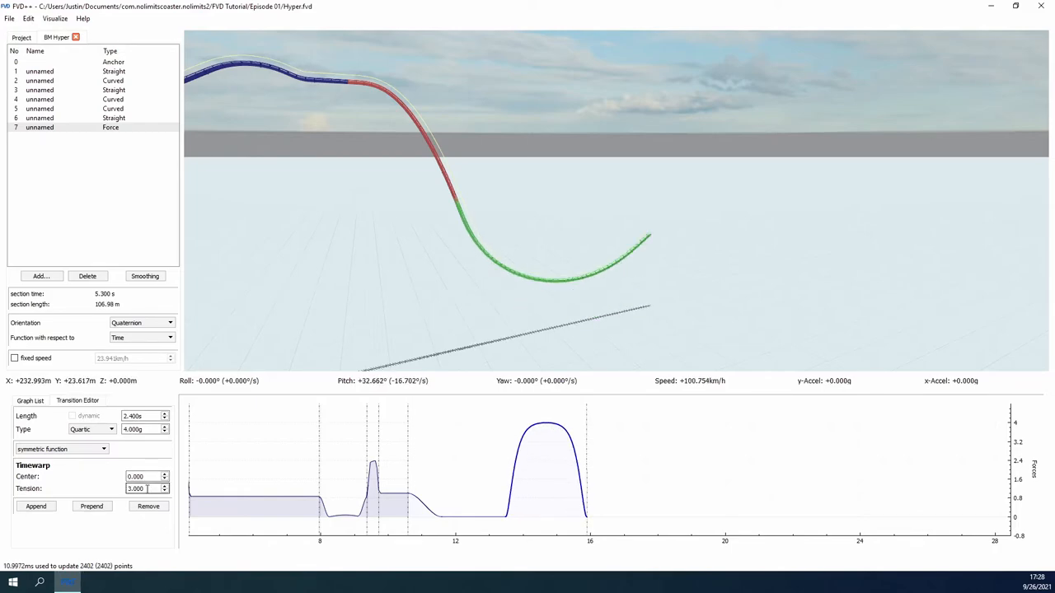
click(163, 485)
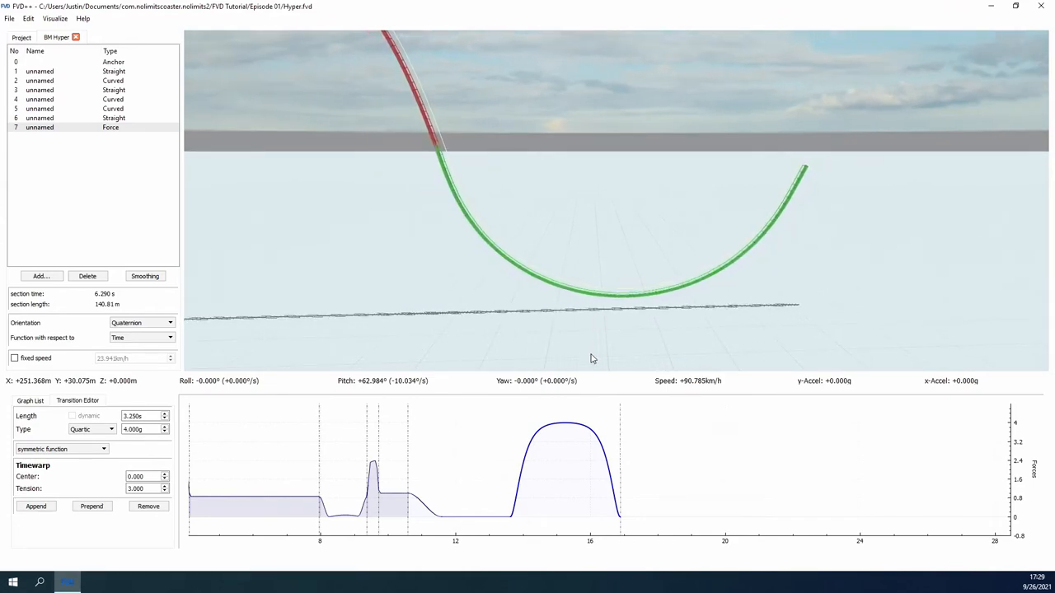
mouse_move(601, 307)
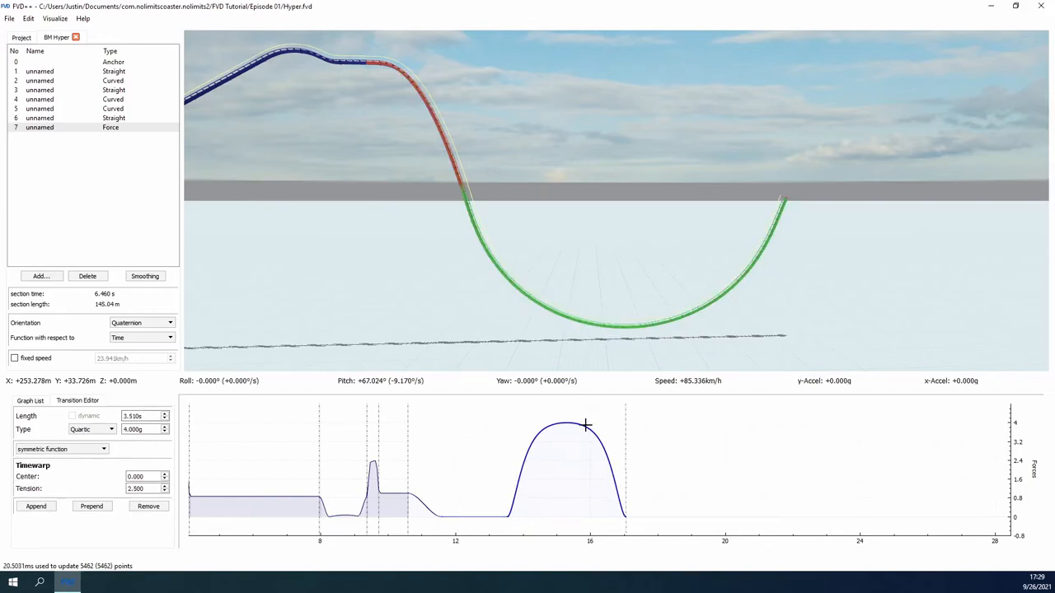
Enter 0.1, then append a trial transition after the 4 g peak with 5 s length.
text(0.100)
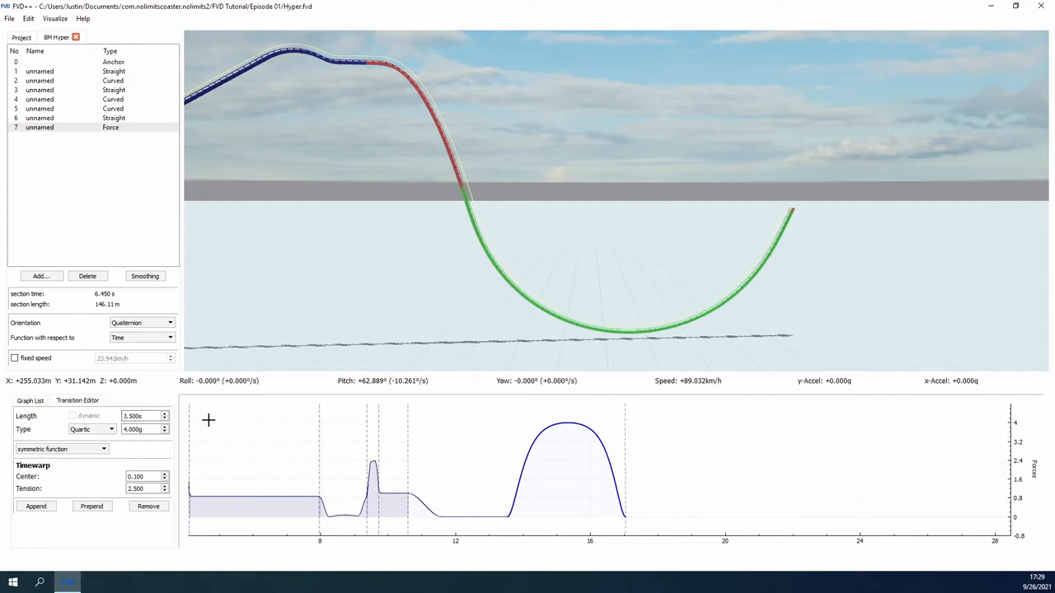
mouse_move(217, 437)
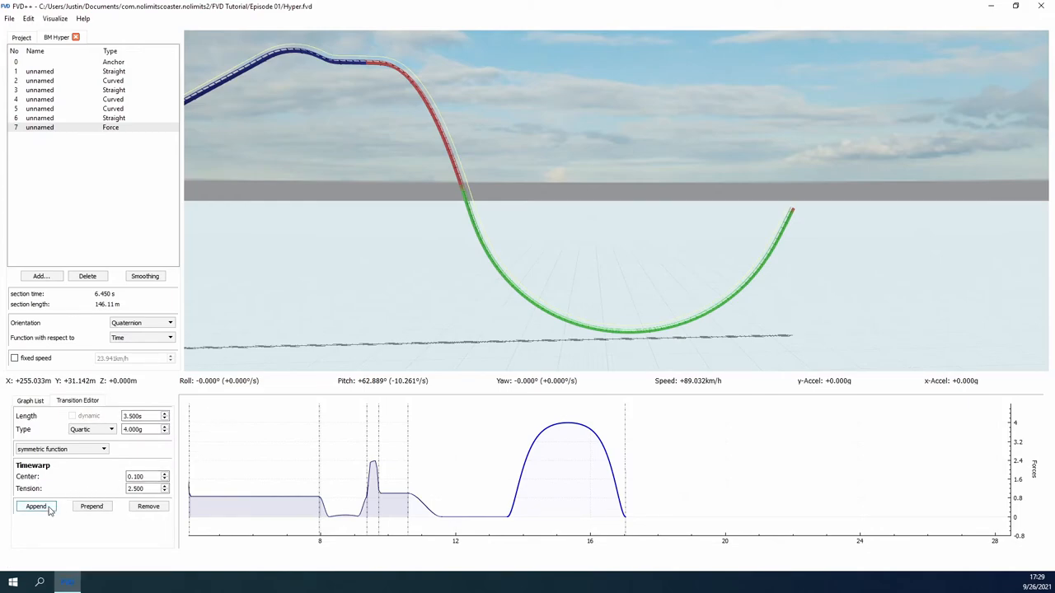
click(36, 506)
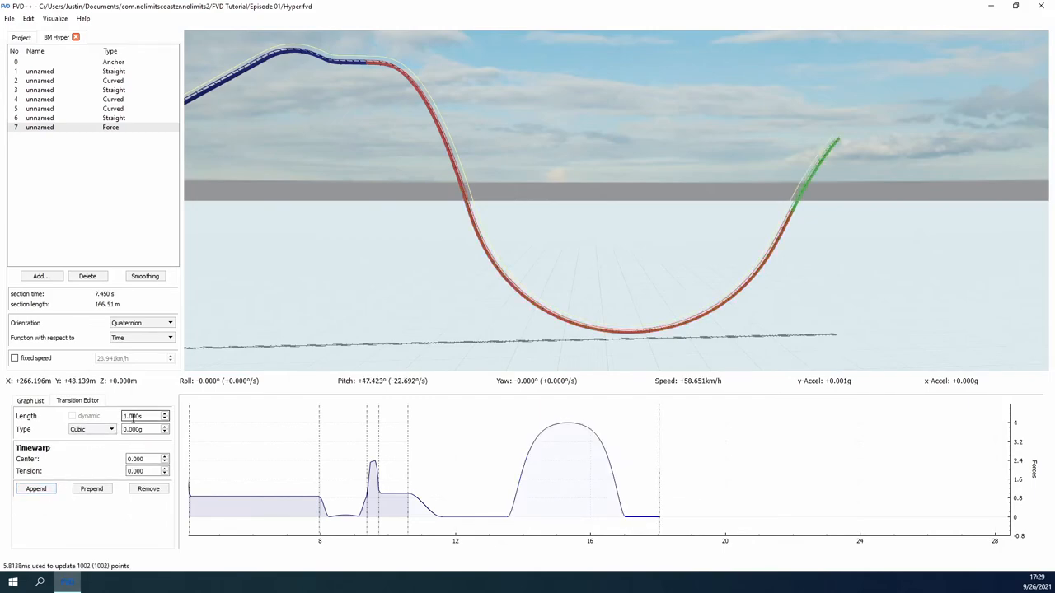
text(5.000s)
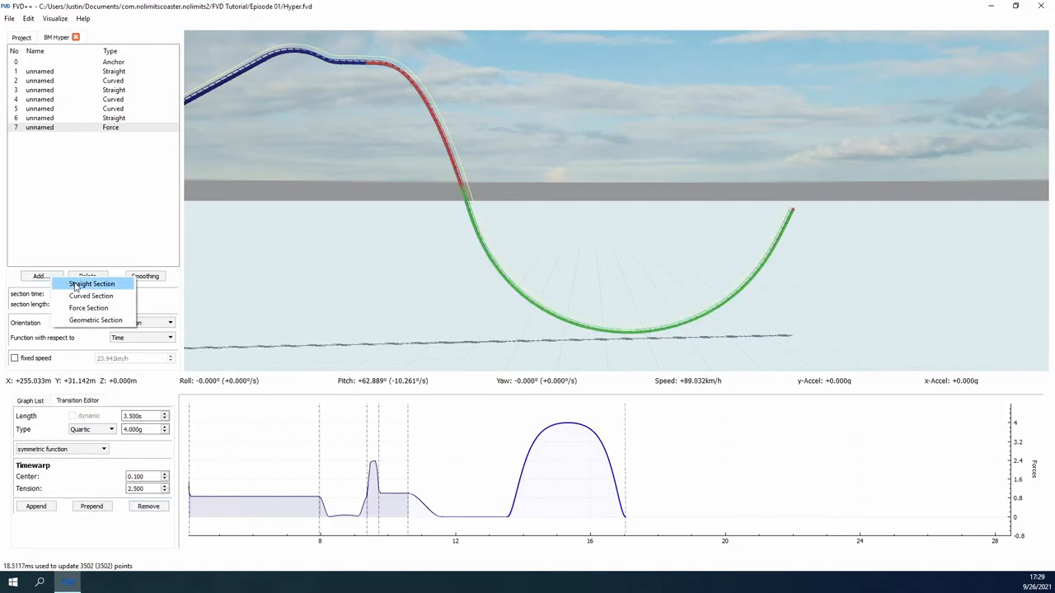
Add a straight section after the valley with fixed speed unchecked.
click(92, 283)
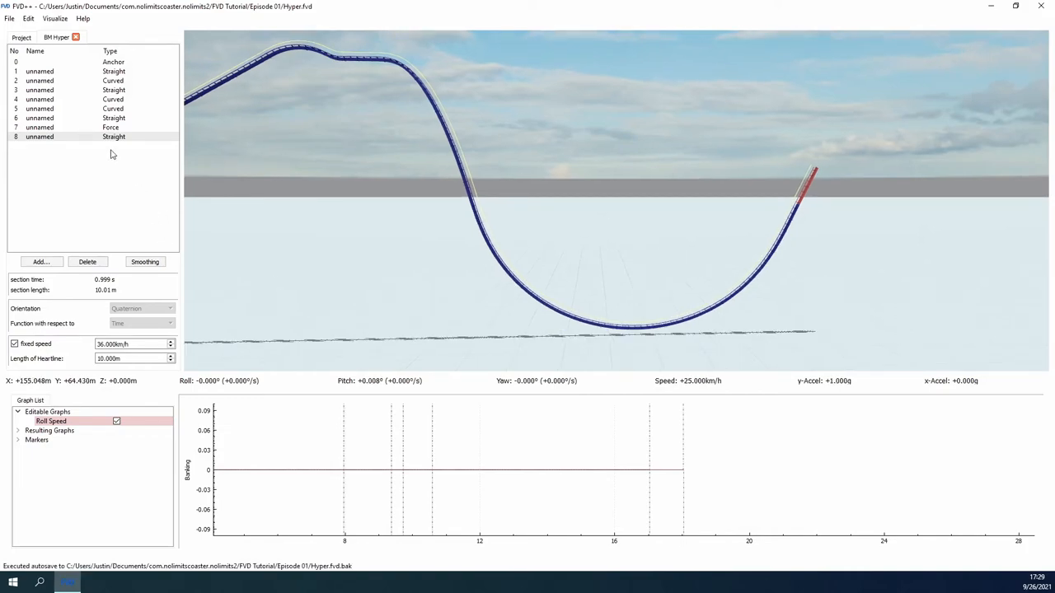
click(14, 343)
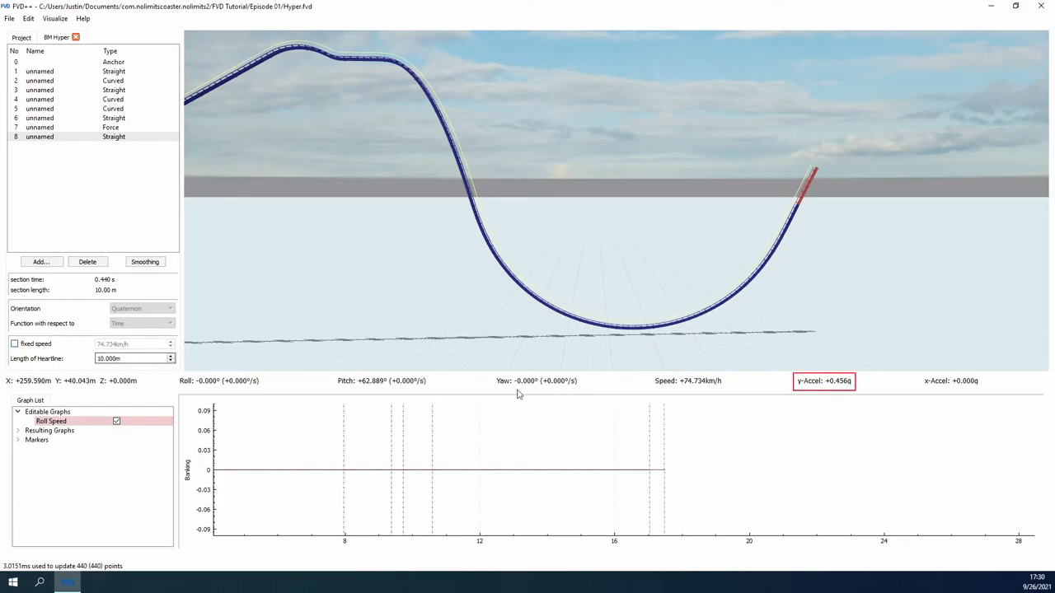
mouse_move(864, 387)
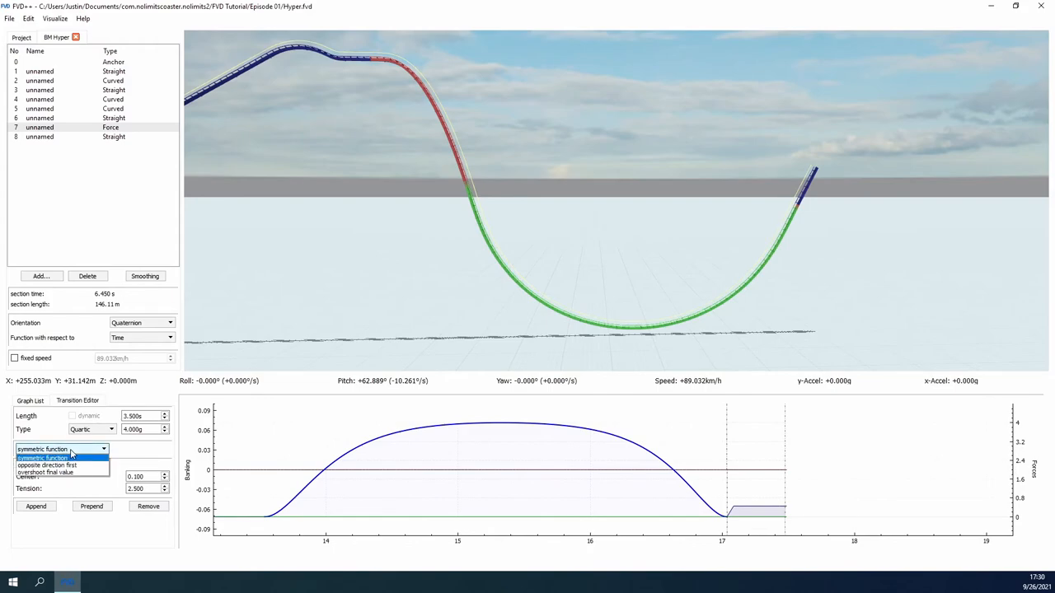
mouse_move(95, 466)
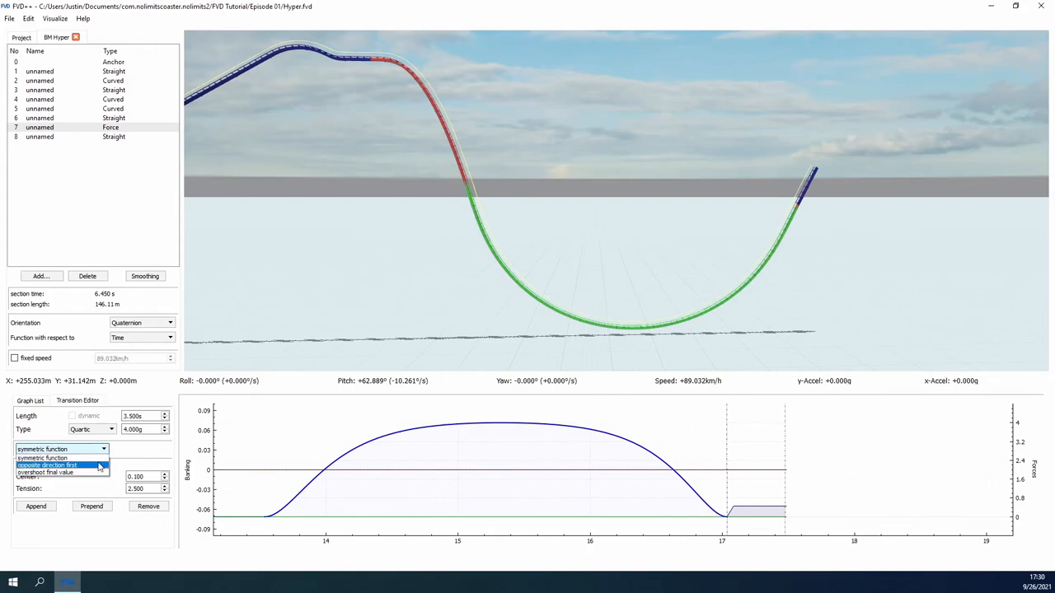
Set the valley force transition to Center -1, +4 g and 1.6 s length, keeping symmetric timewarp.
click(41, 448)
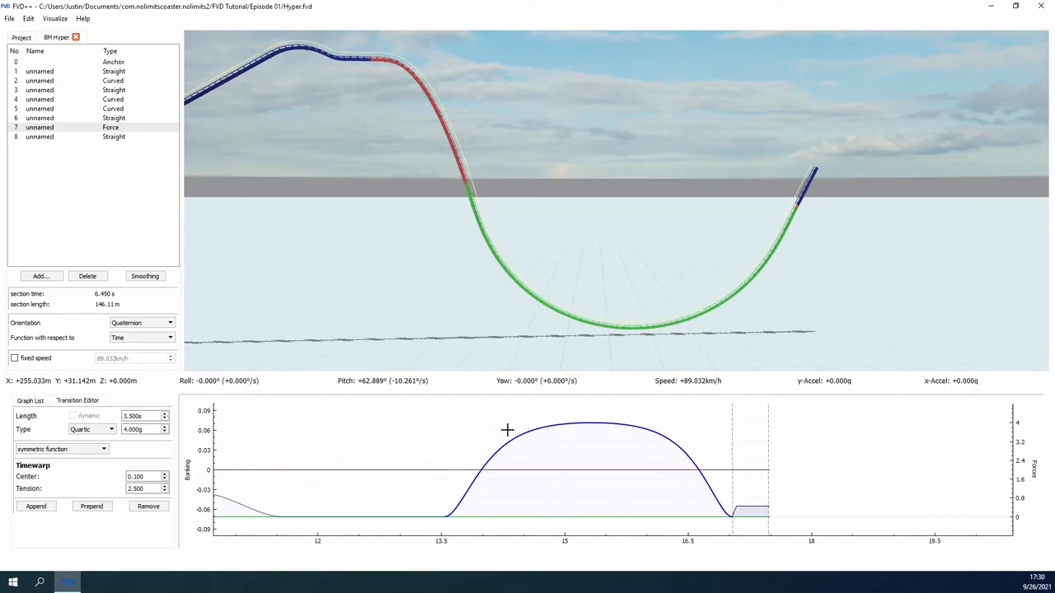
click(30, 401)
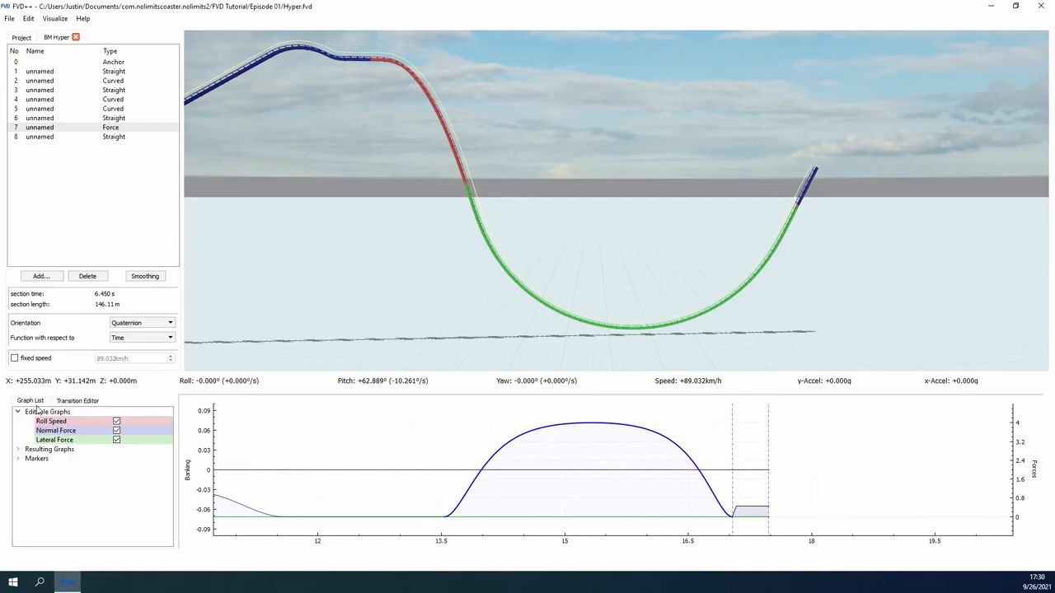
click(77, 401)
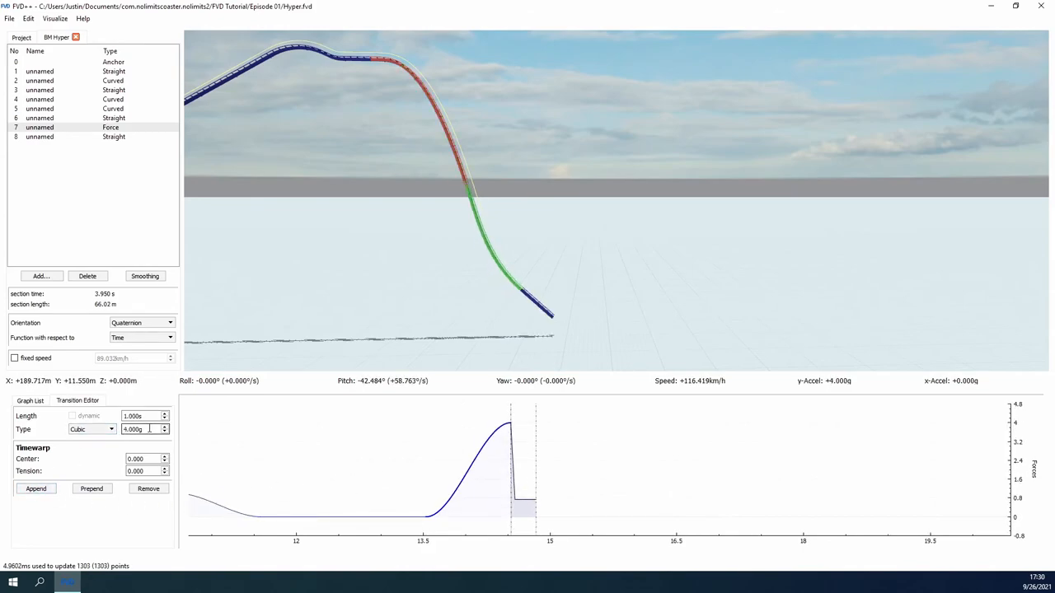
text(-1.000)
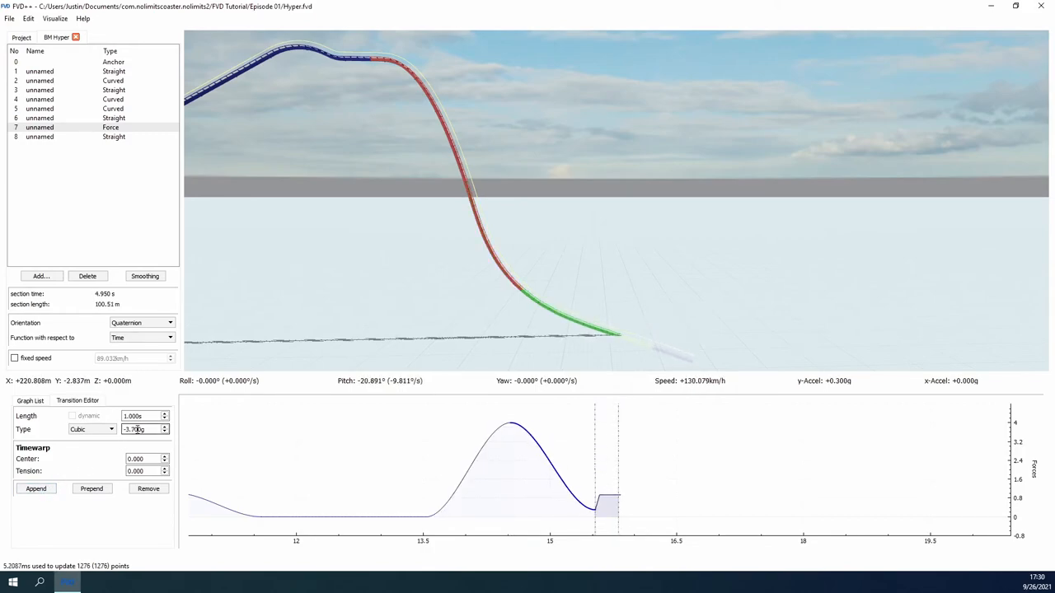
text(4.000)
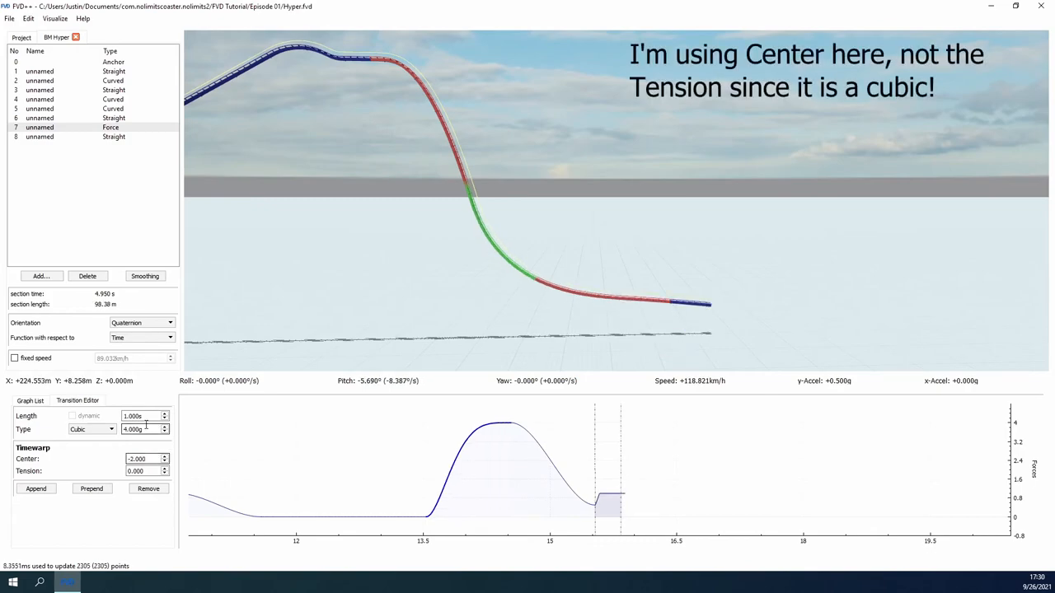
text(1.600)
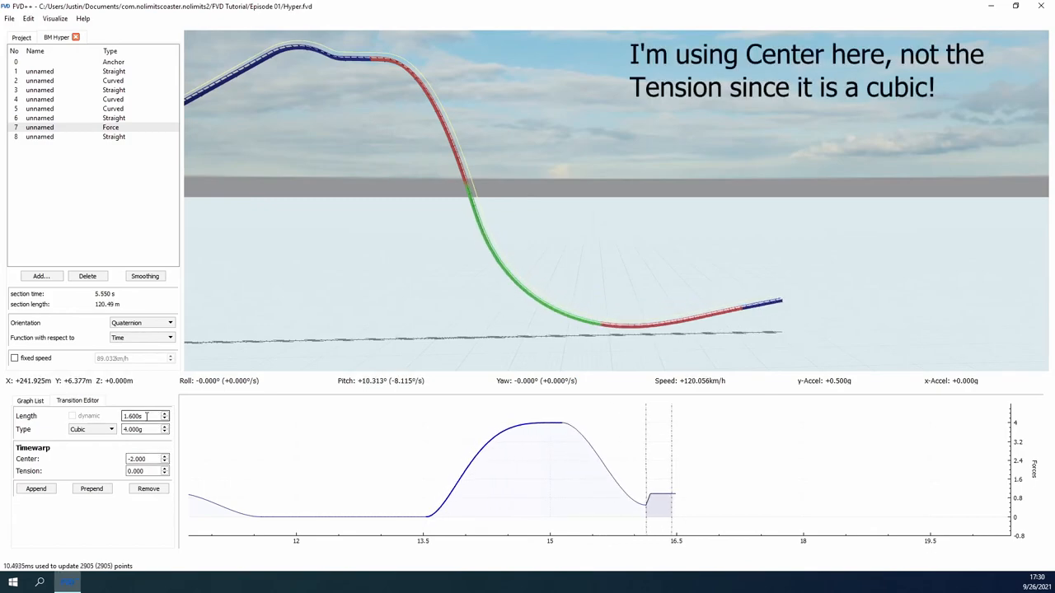
click(163, 414)
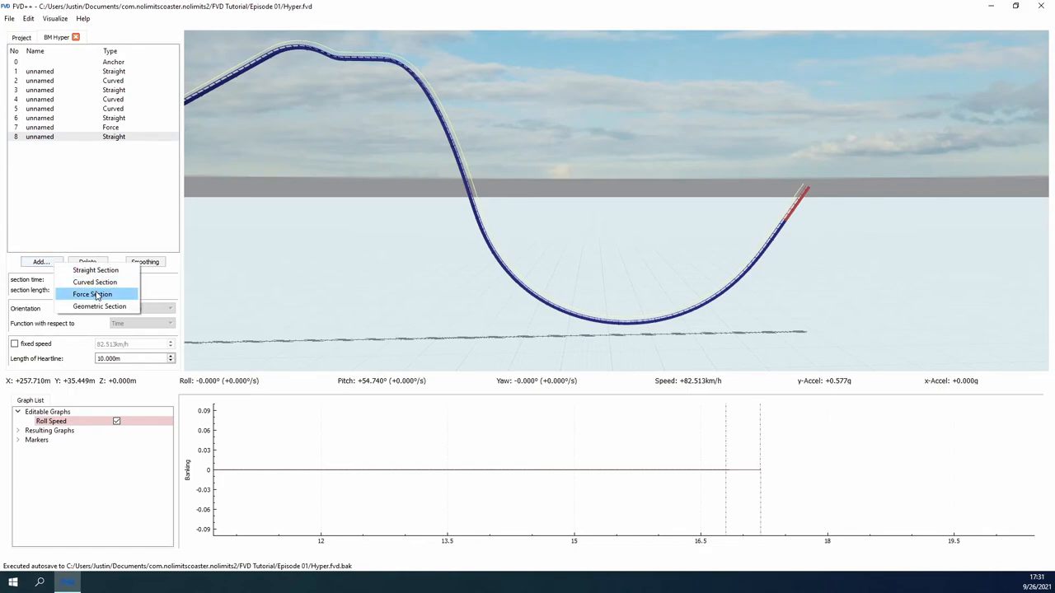
Add a force section after the straight with transition lengths 2.3 s and 0.7 s.
click(92, 295)
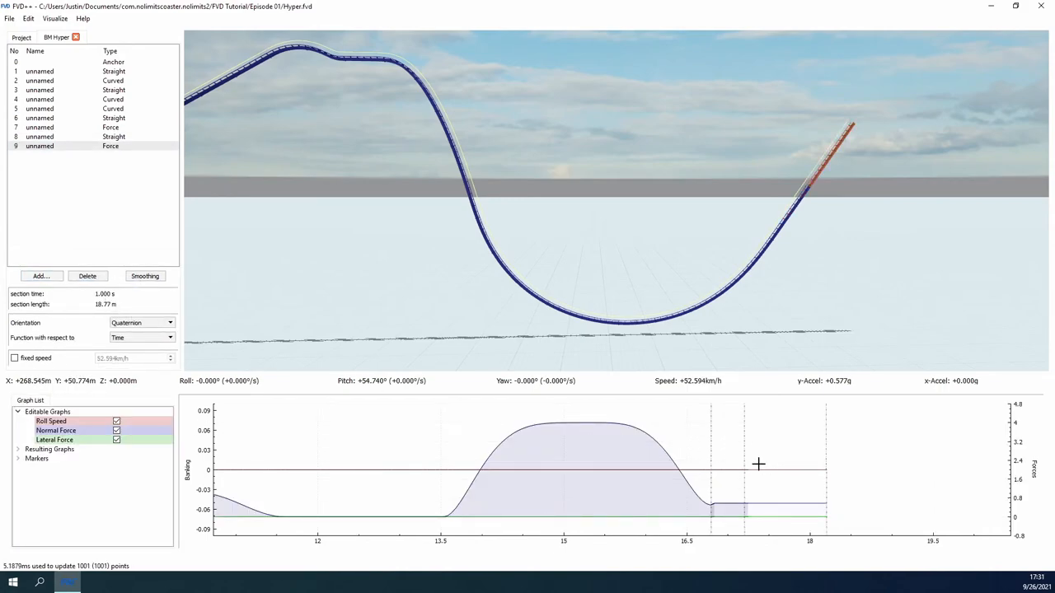
click(78, 401)
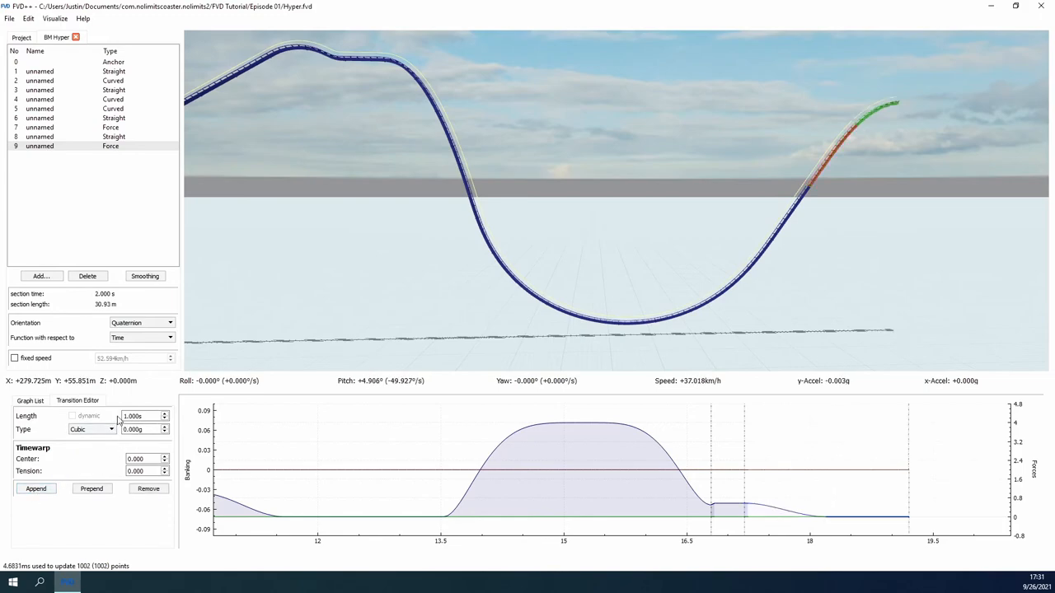
text(2.300)
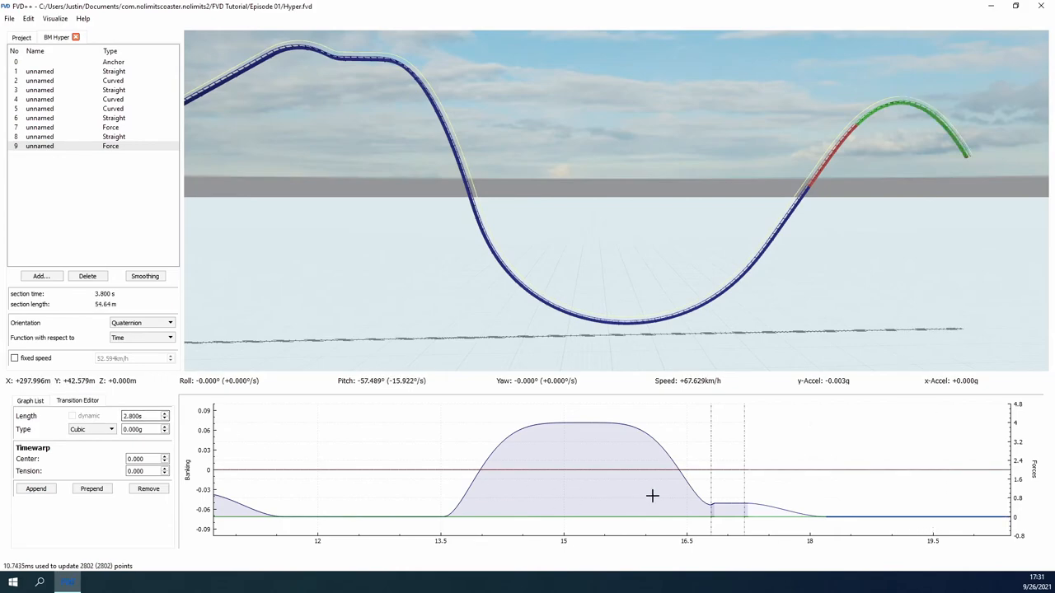
text(0.700)
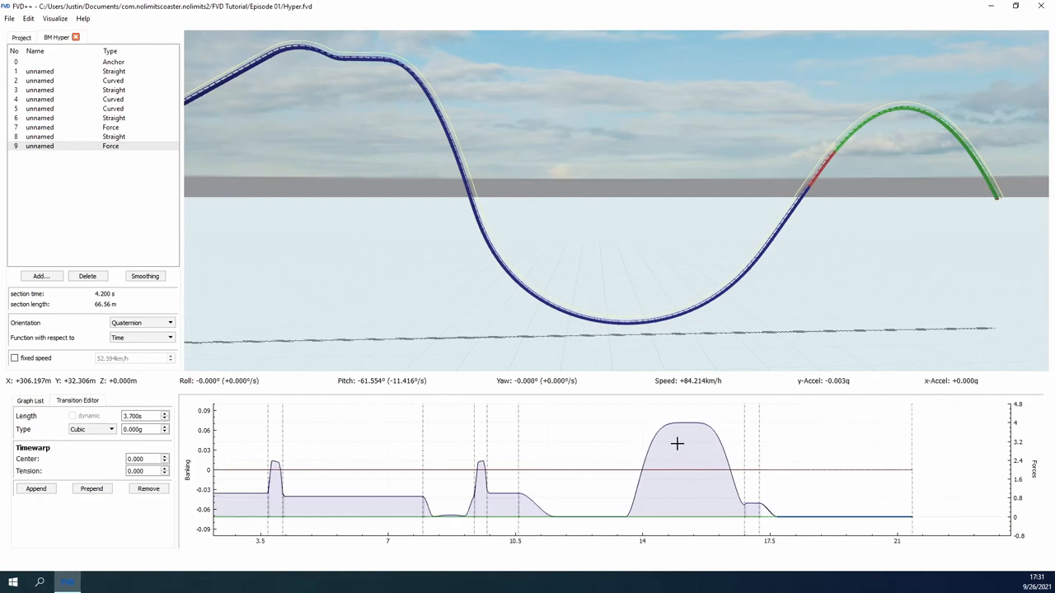
mouse_move(716, 446)
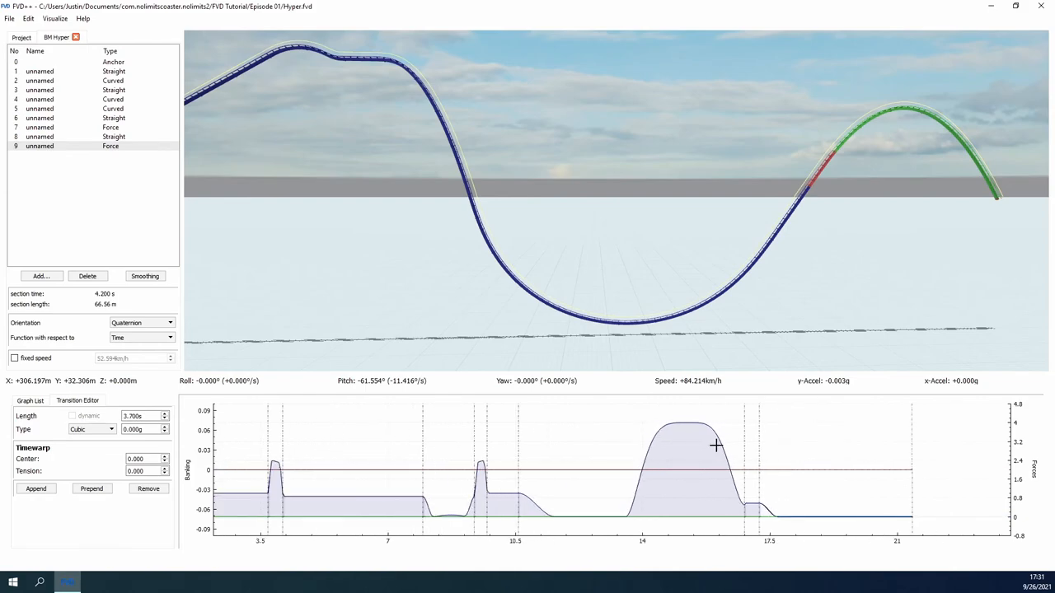
click(29, 401)
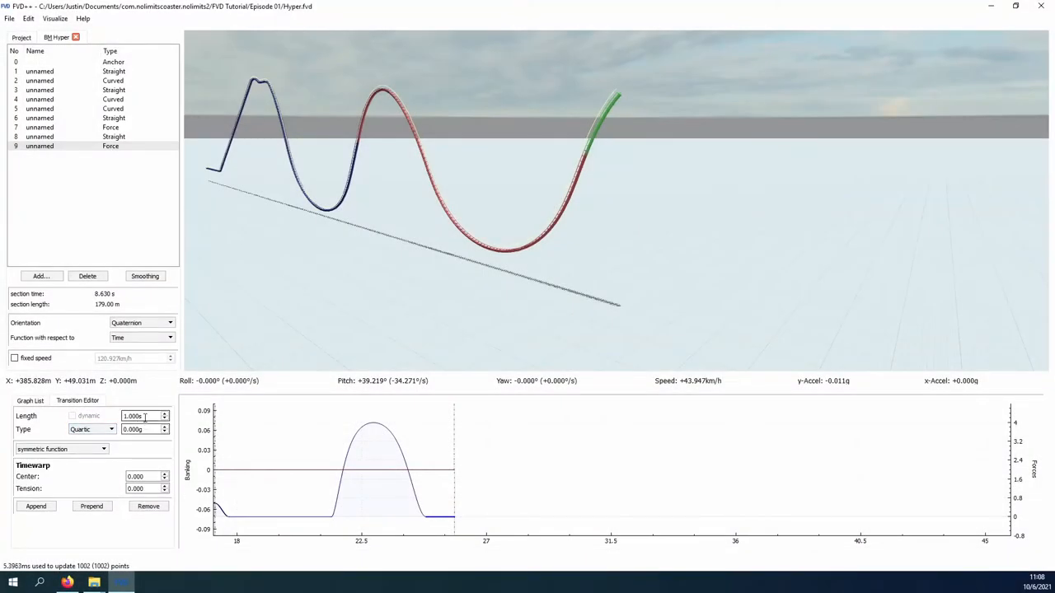
Enter transition values 4.000, 2.700 and 3.000 for the crest, valley and second crest.
text(4.000)
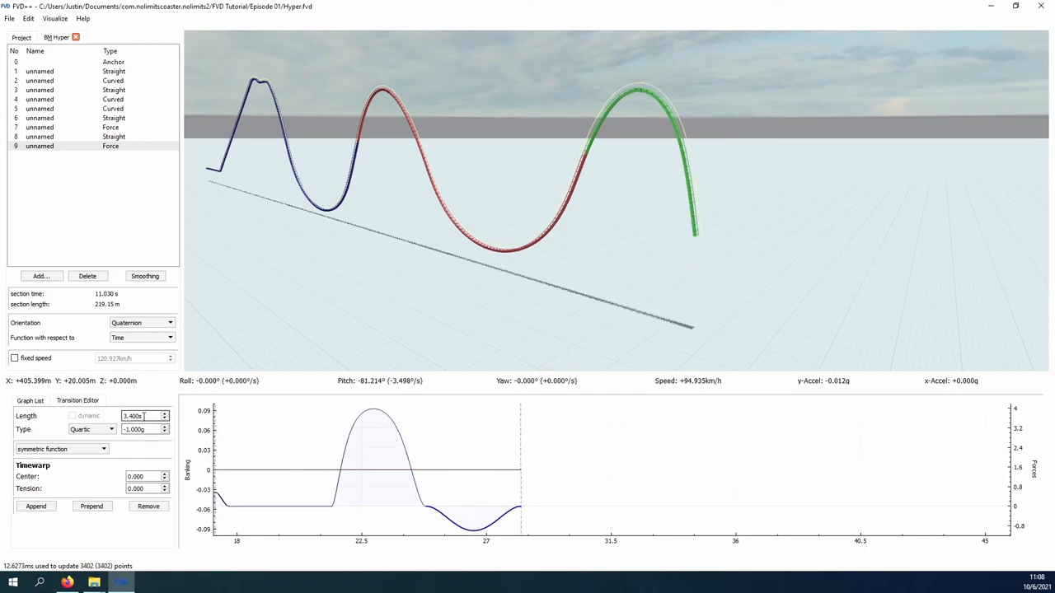
text(2.700)
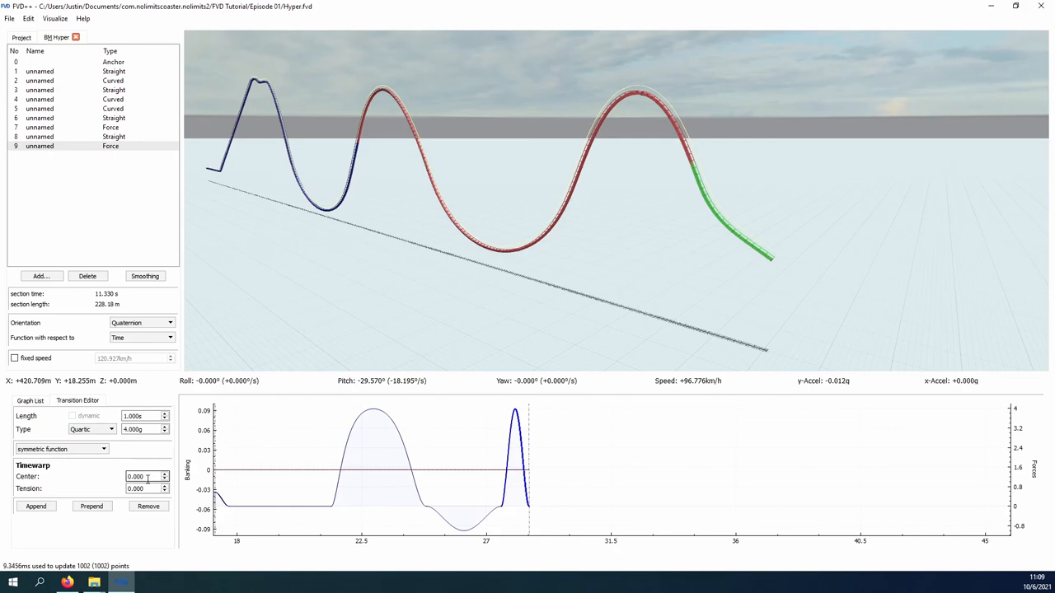
text(3.000)
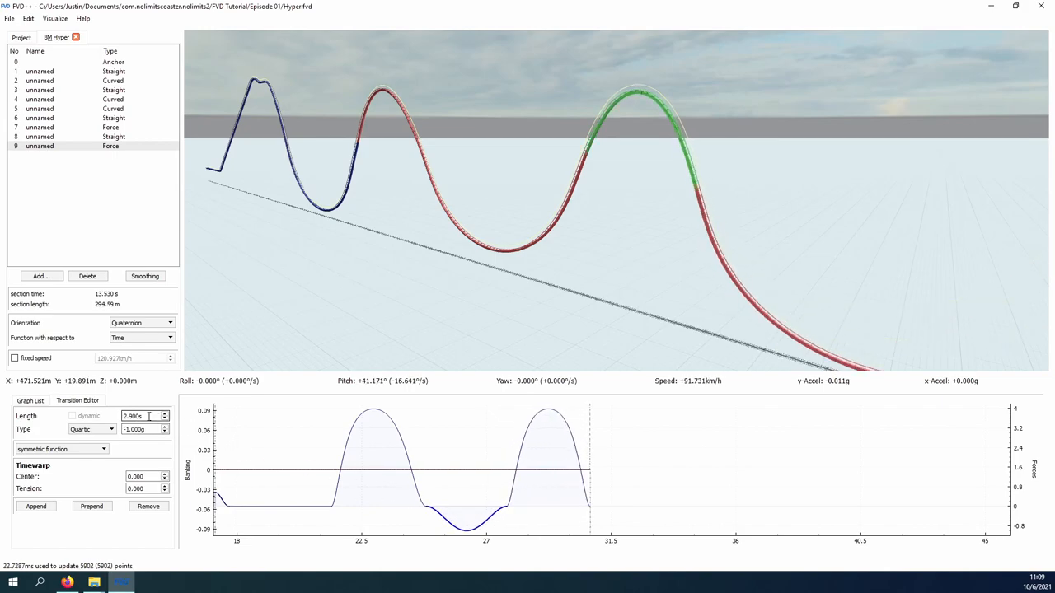
mouse_move(180, 412)
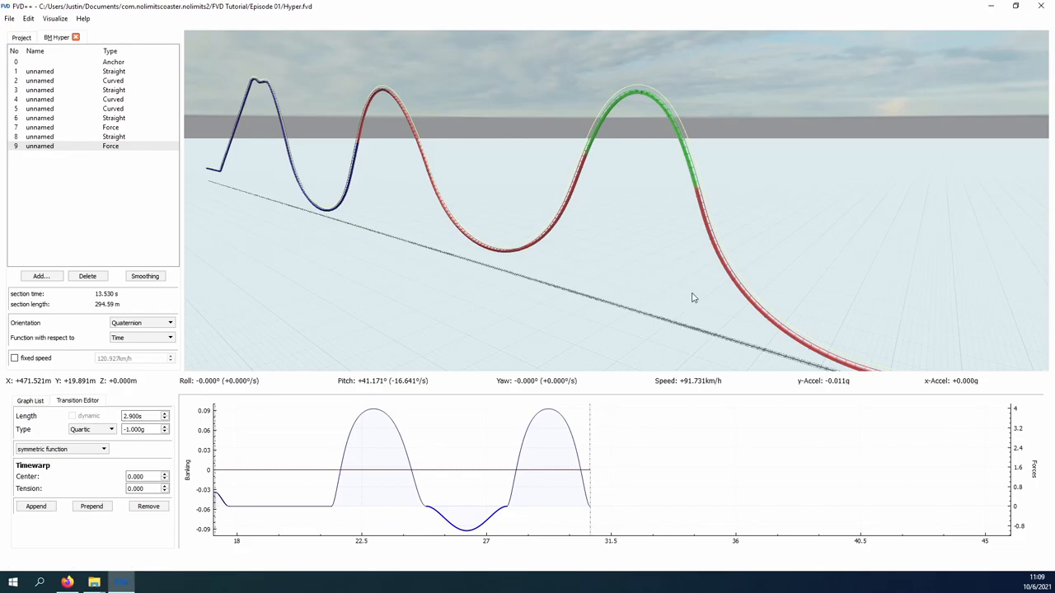
mouse_move(663, 421)
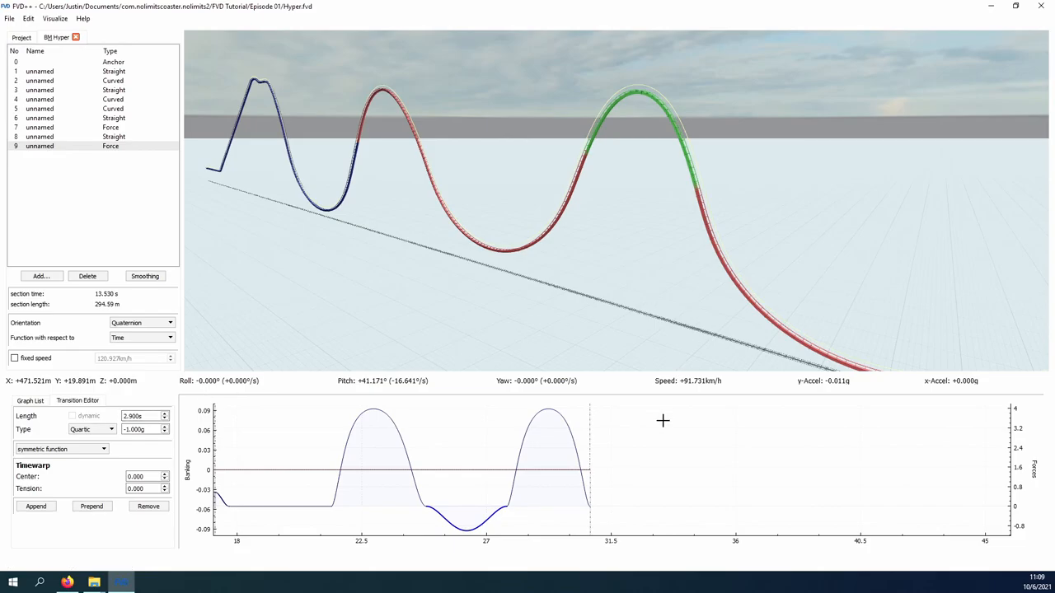